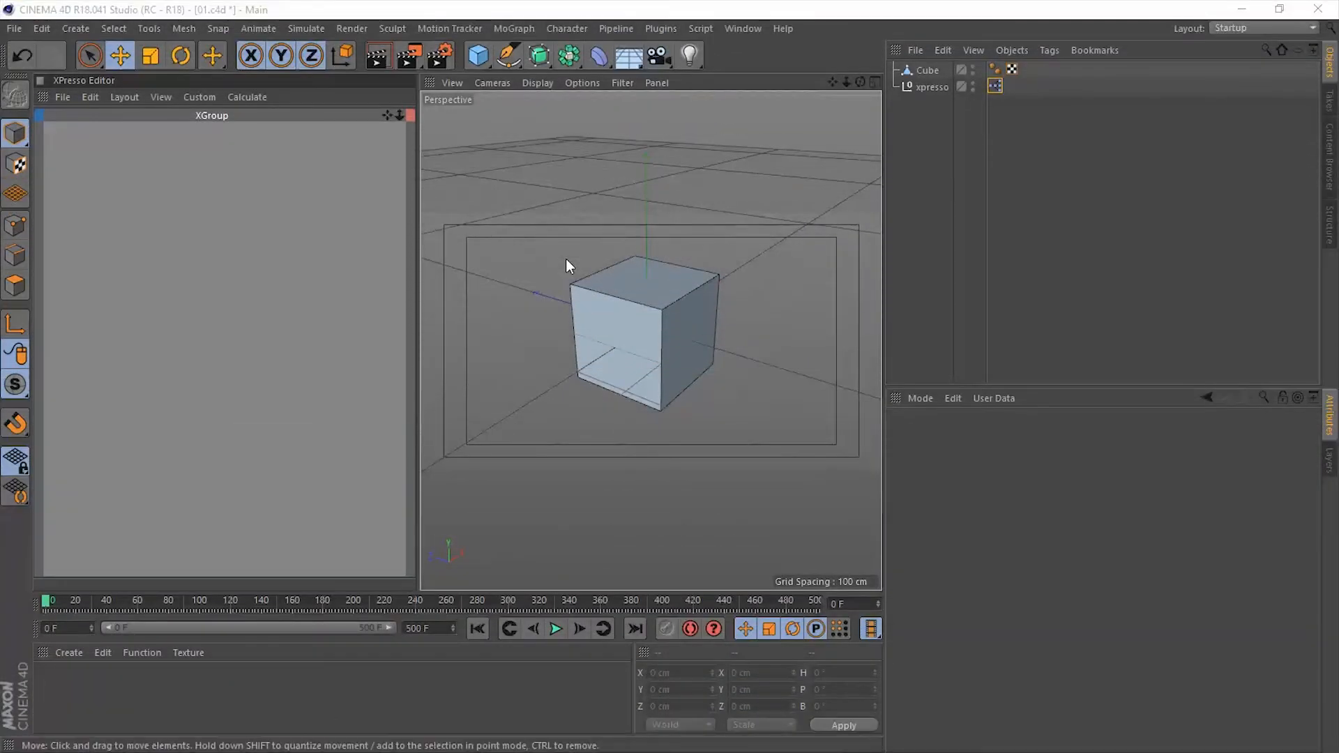
pyautogui.moveTo(465, 266)
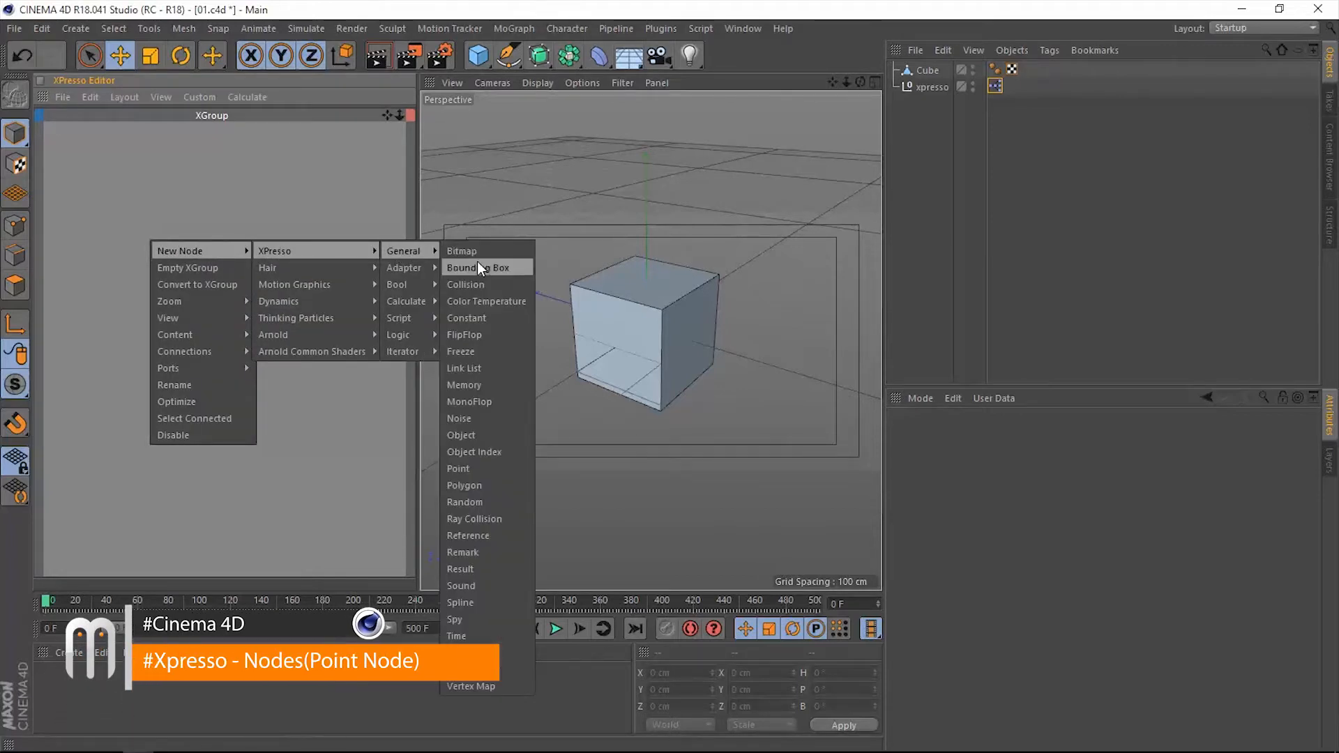
pyautogui.moveTo(474, 452)
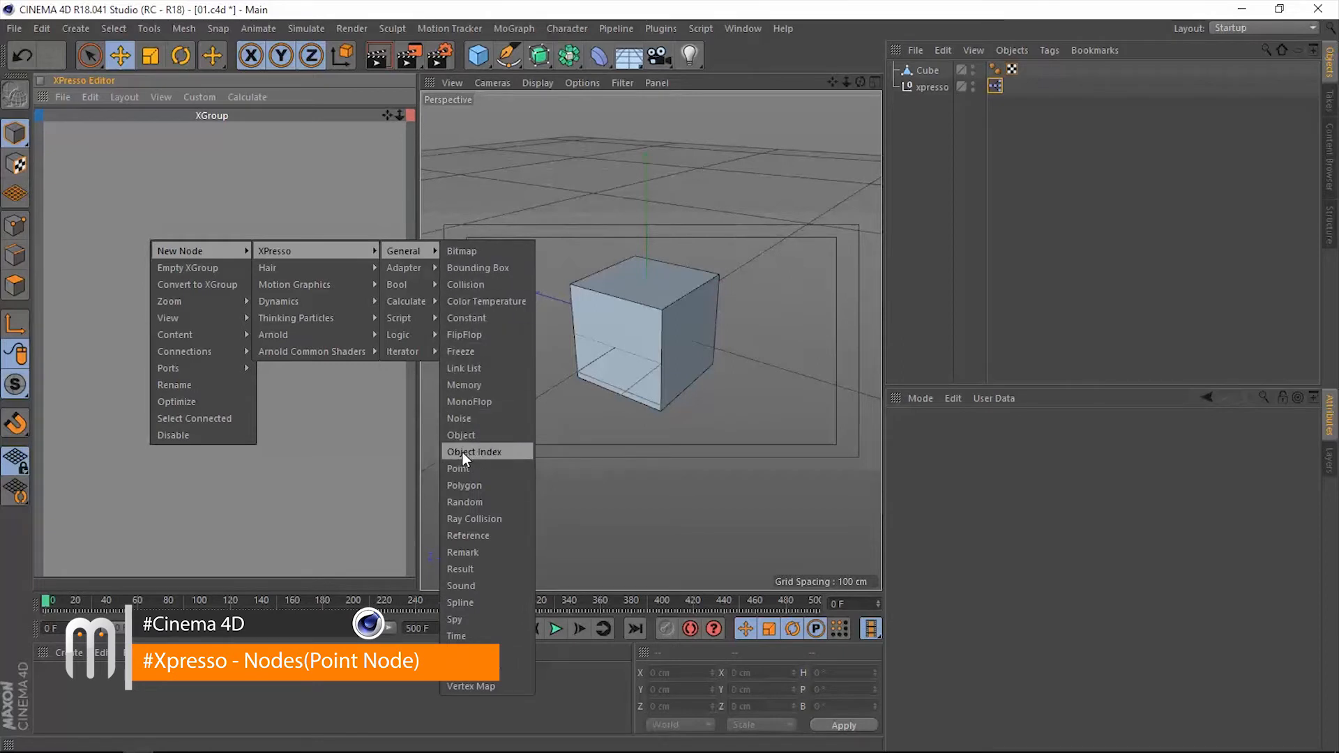
pyautogui.moveTo(483, 463)
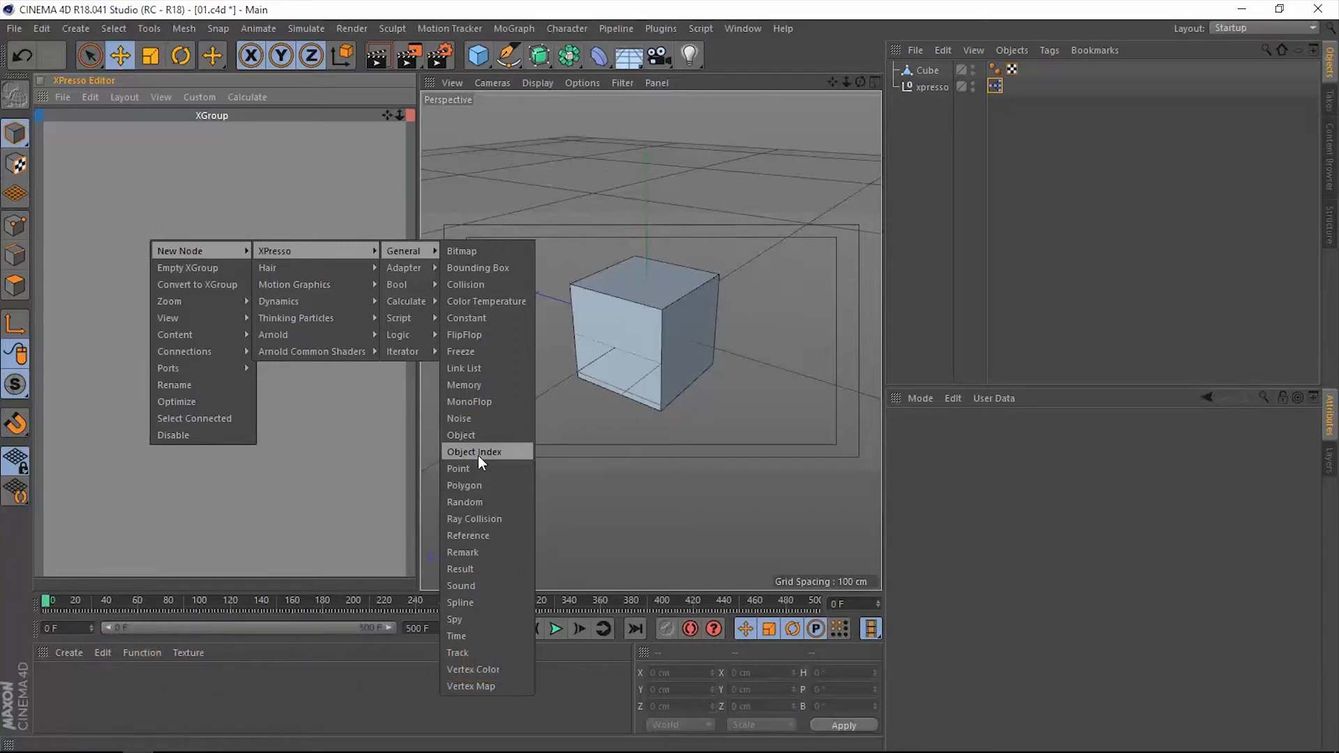
pyautogui.moveTo(482, 449)
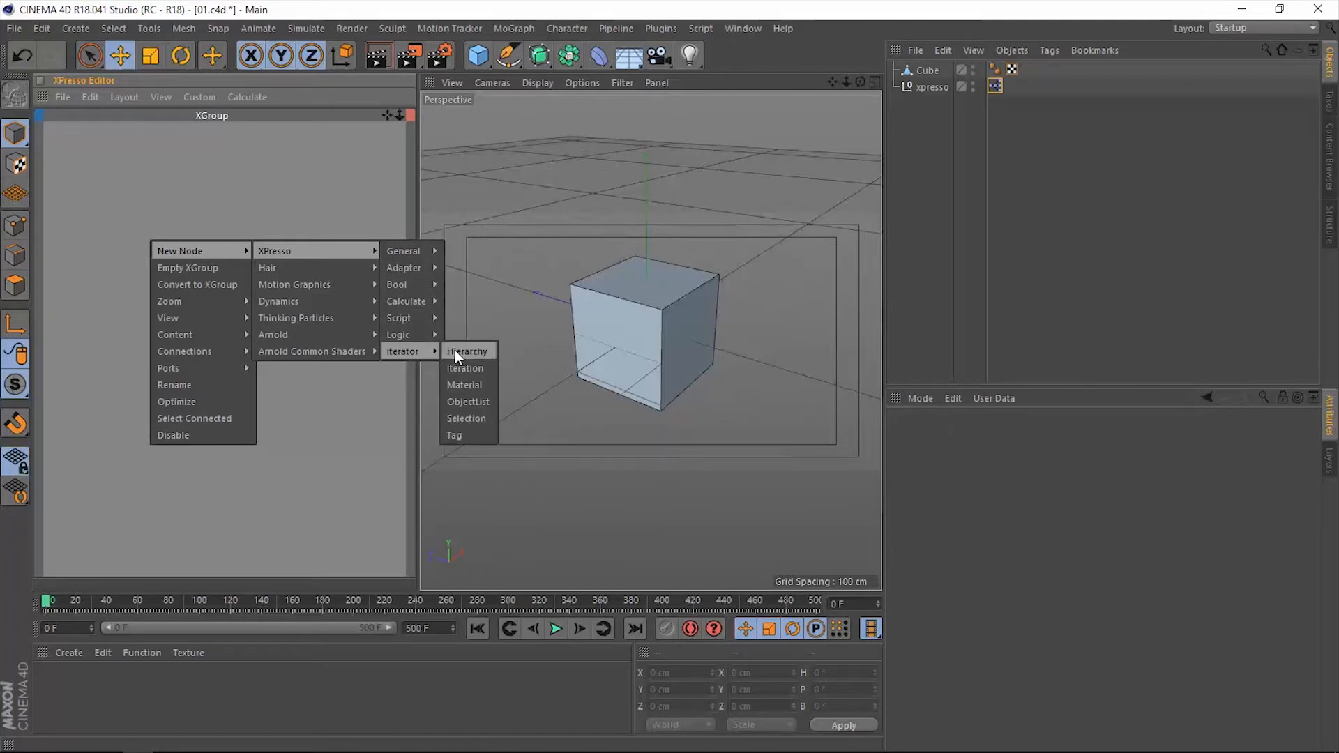
pyautogui.moveTo(465, 368)
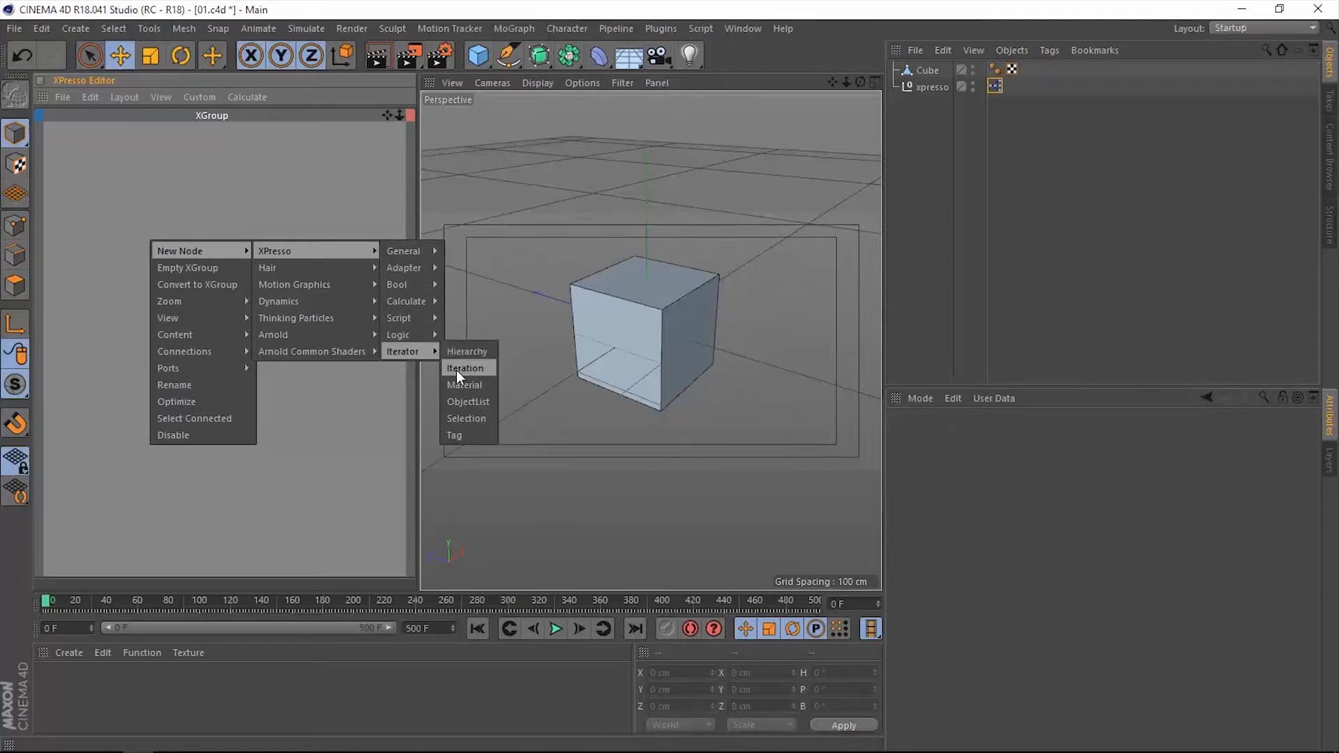
pyautogui.moveTo(465, 384)
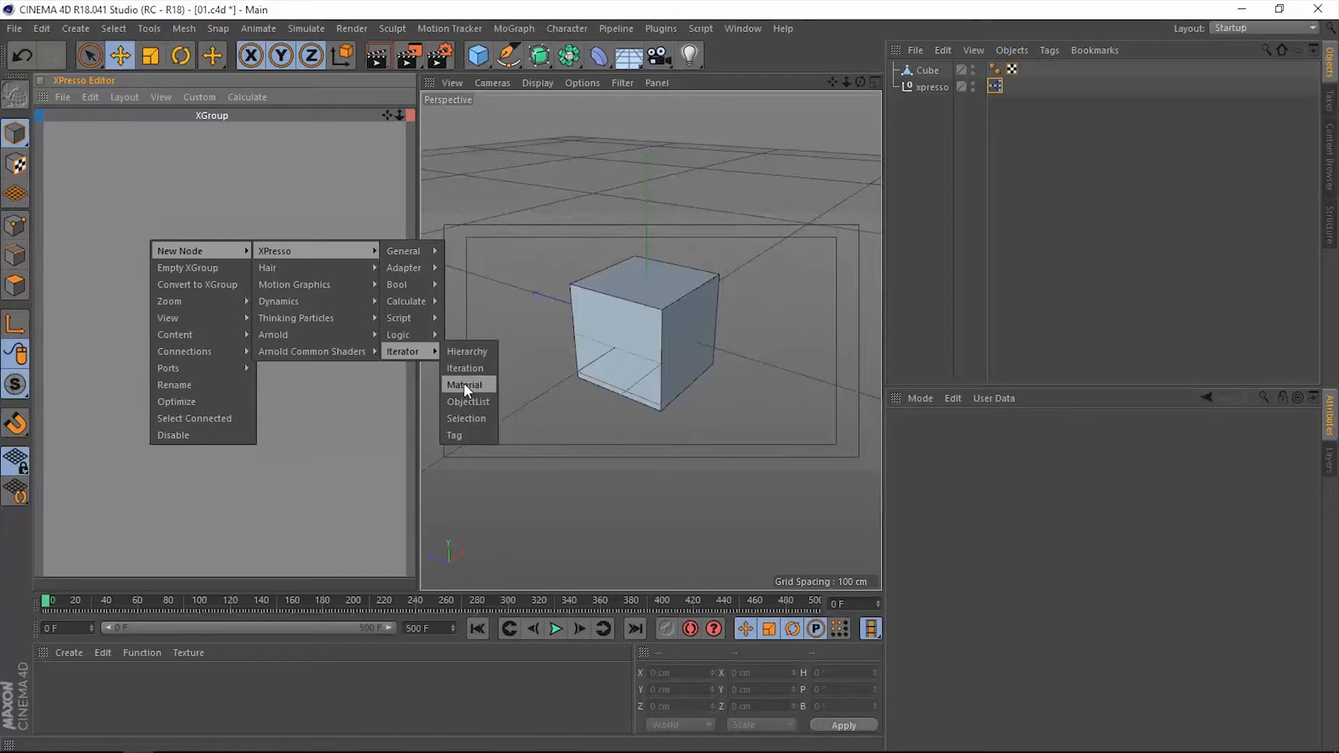
pyautogui.moveTo(403, 250)
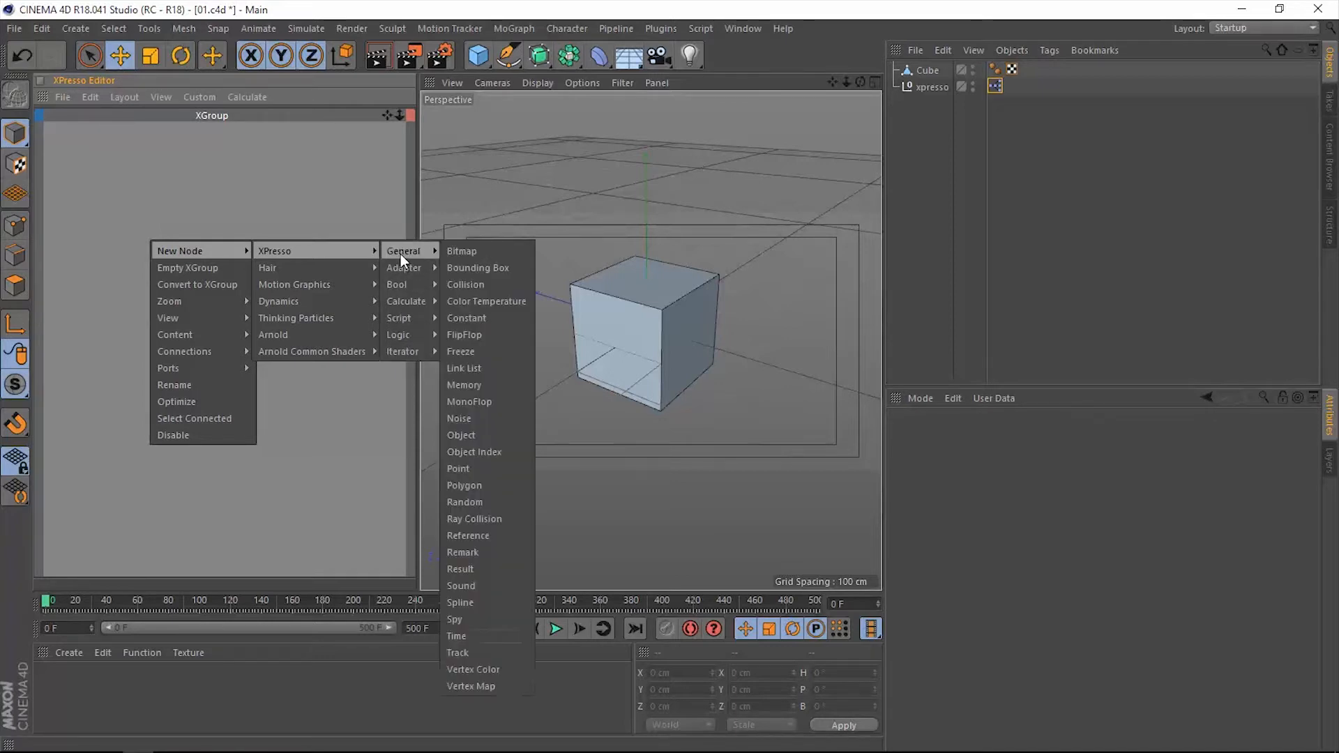
pyautogui.moveTo(459, 470)
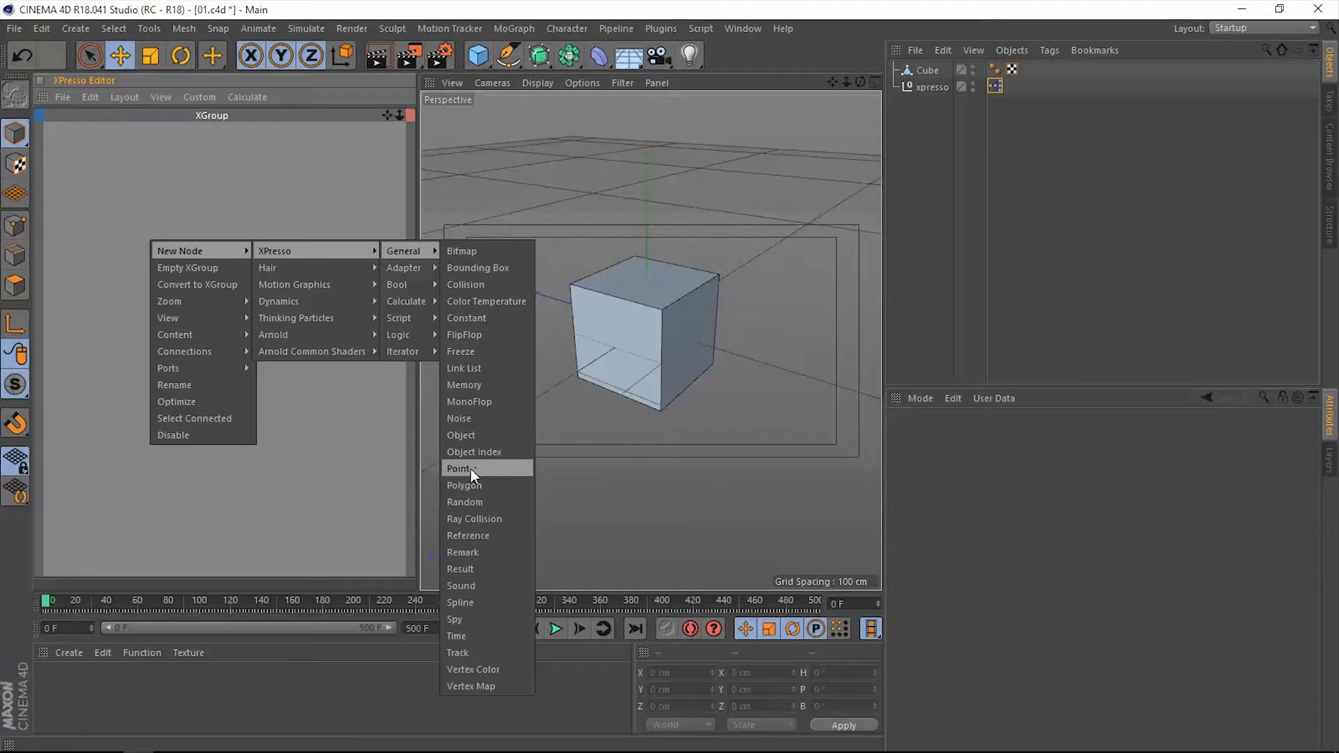
# Create a Point node from the General submenu and drag it toward the graph's centre.
pyautogui.click(459, 468)
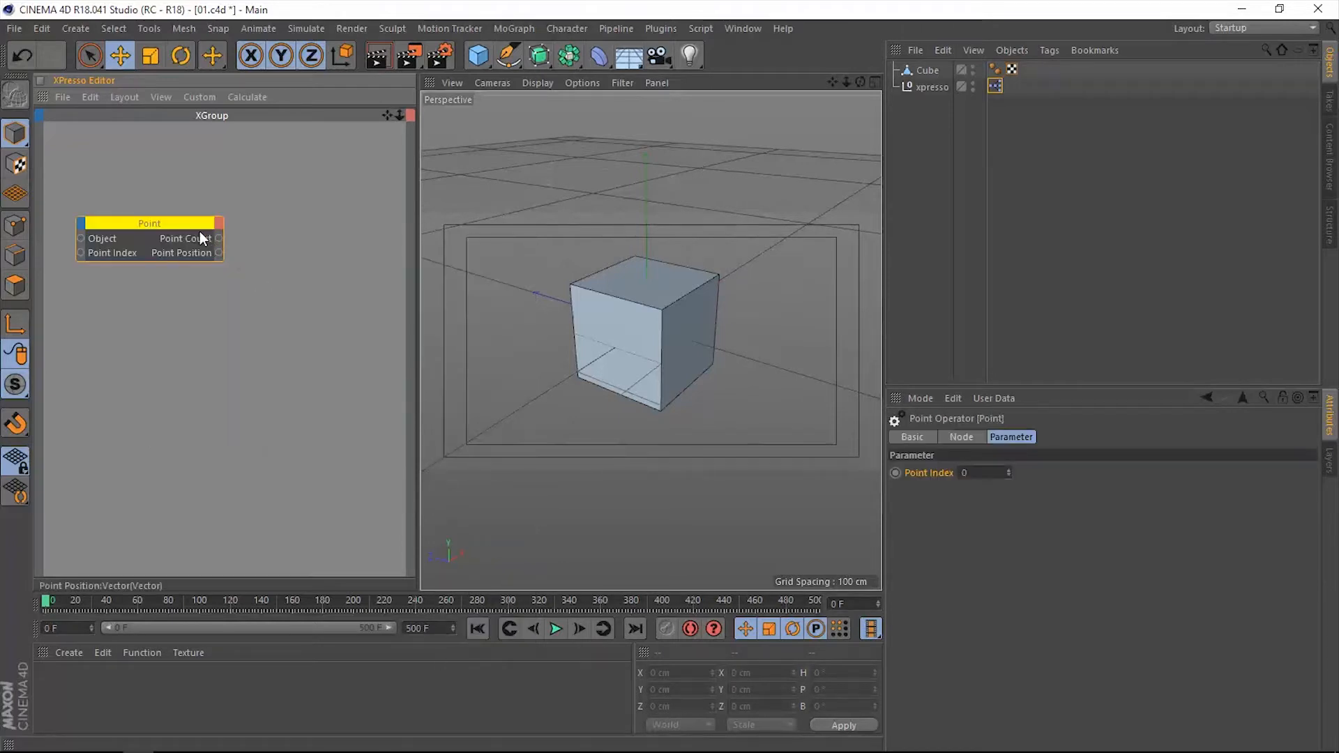
pyautogui.moveTo(149, 223); pyautogui.dragTo(205, 269)
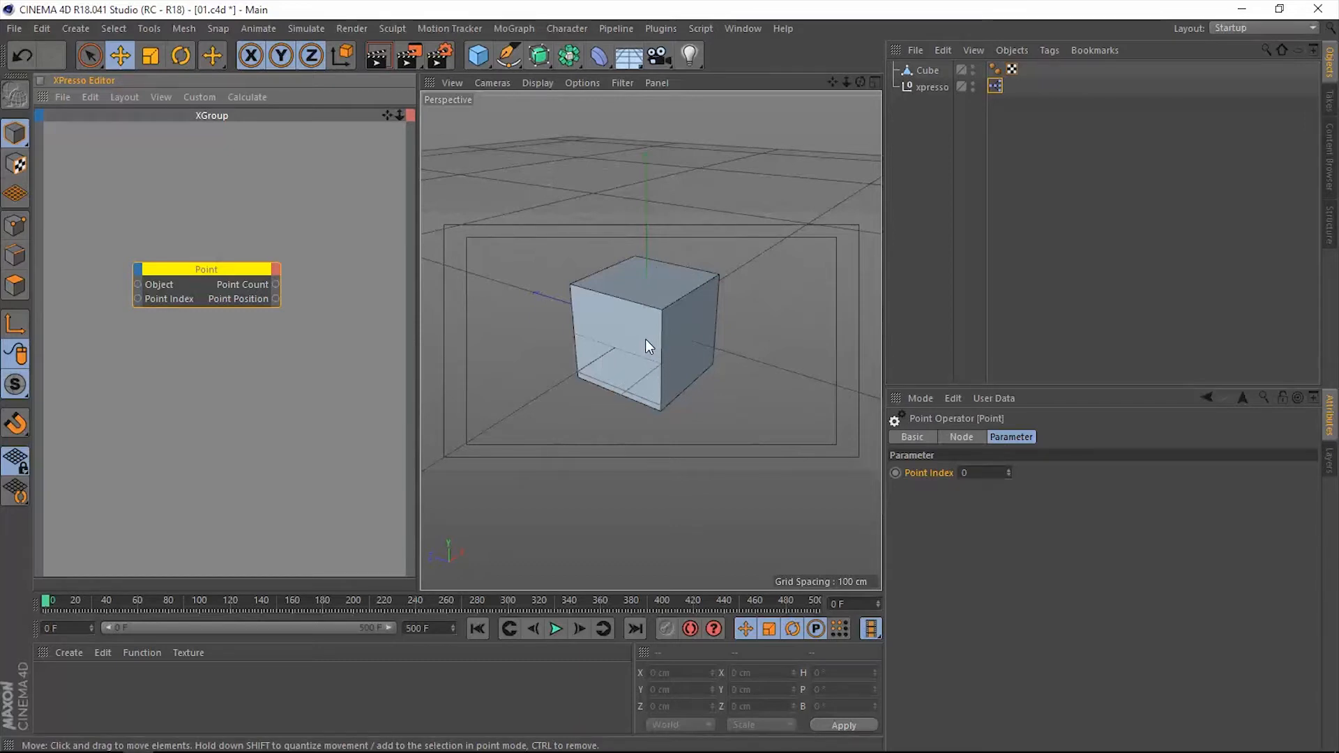
pyautogui.moveTo(237, 297)
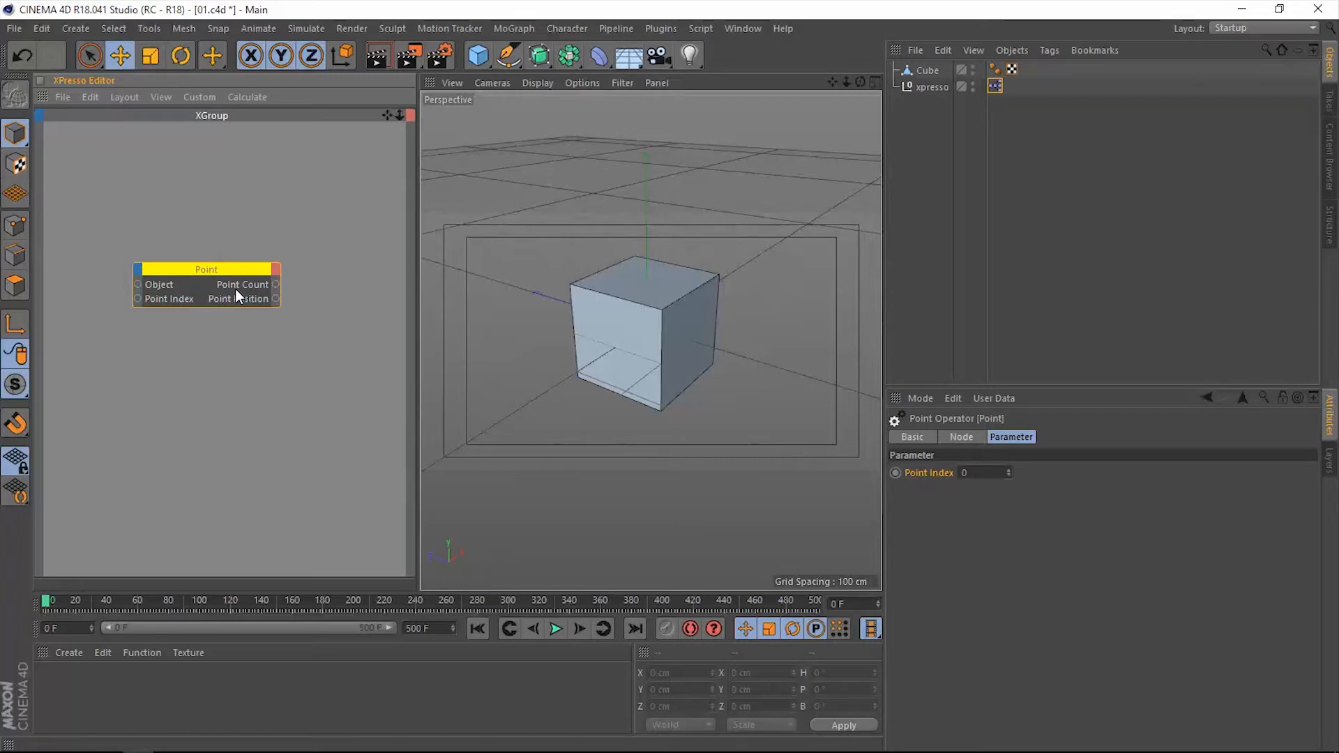
pyautogui.moveTo(265, 310)
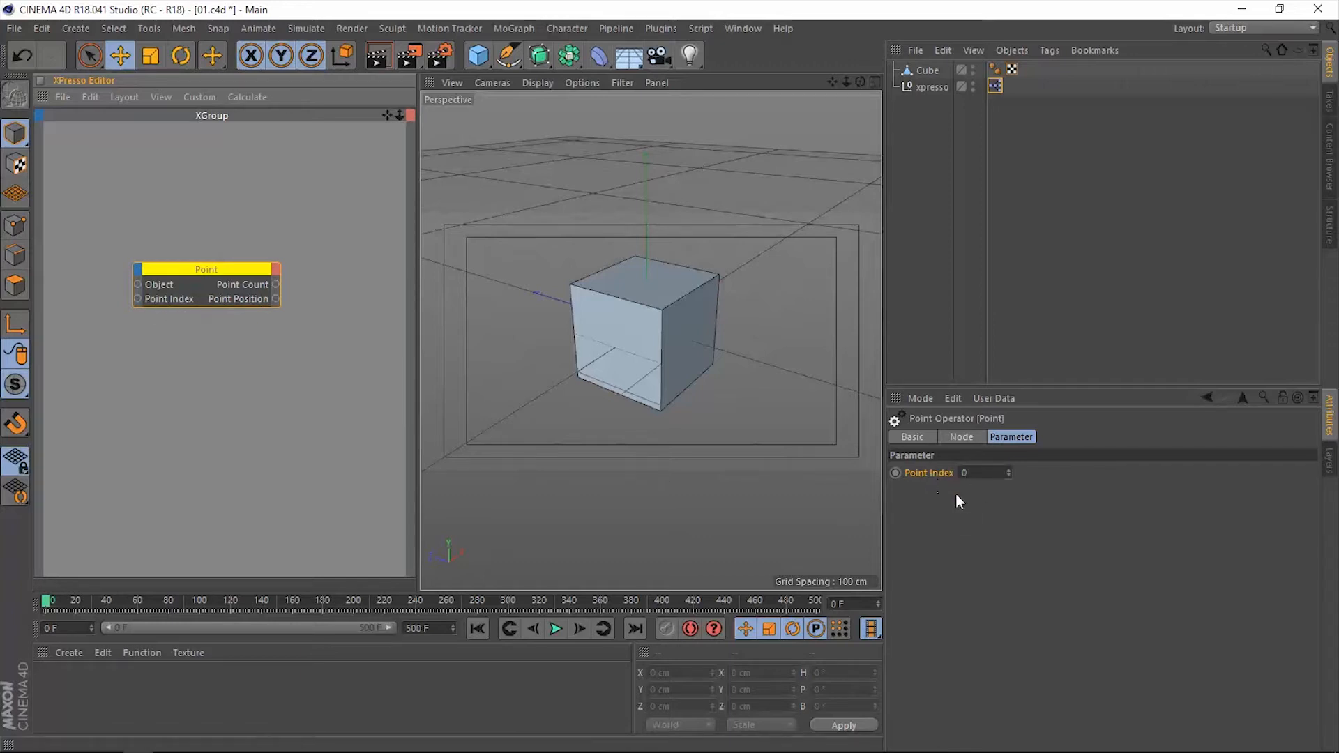
pyautogui.moveTo(1046, 540)
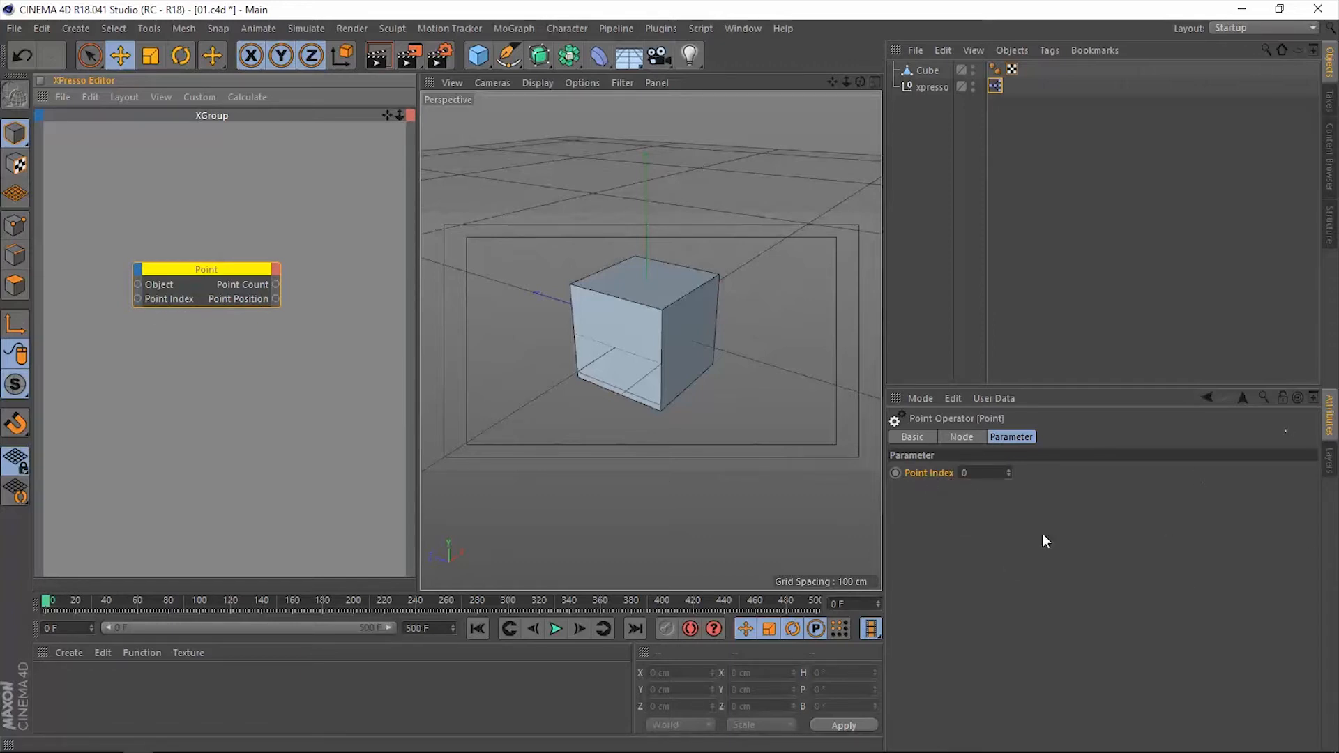
pyautogui.moveTo(977, 519)
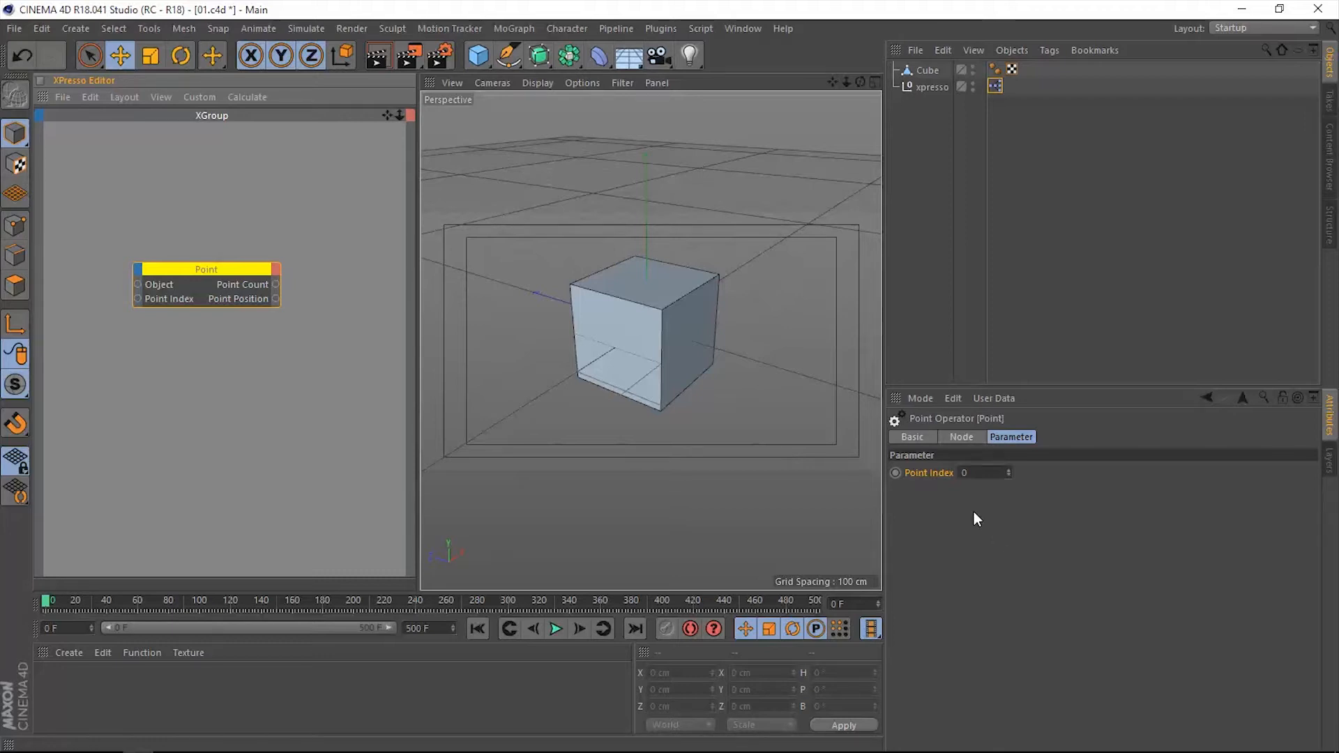
pyautogui.moveTo(920, 495)
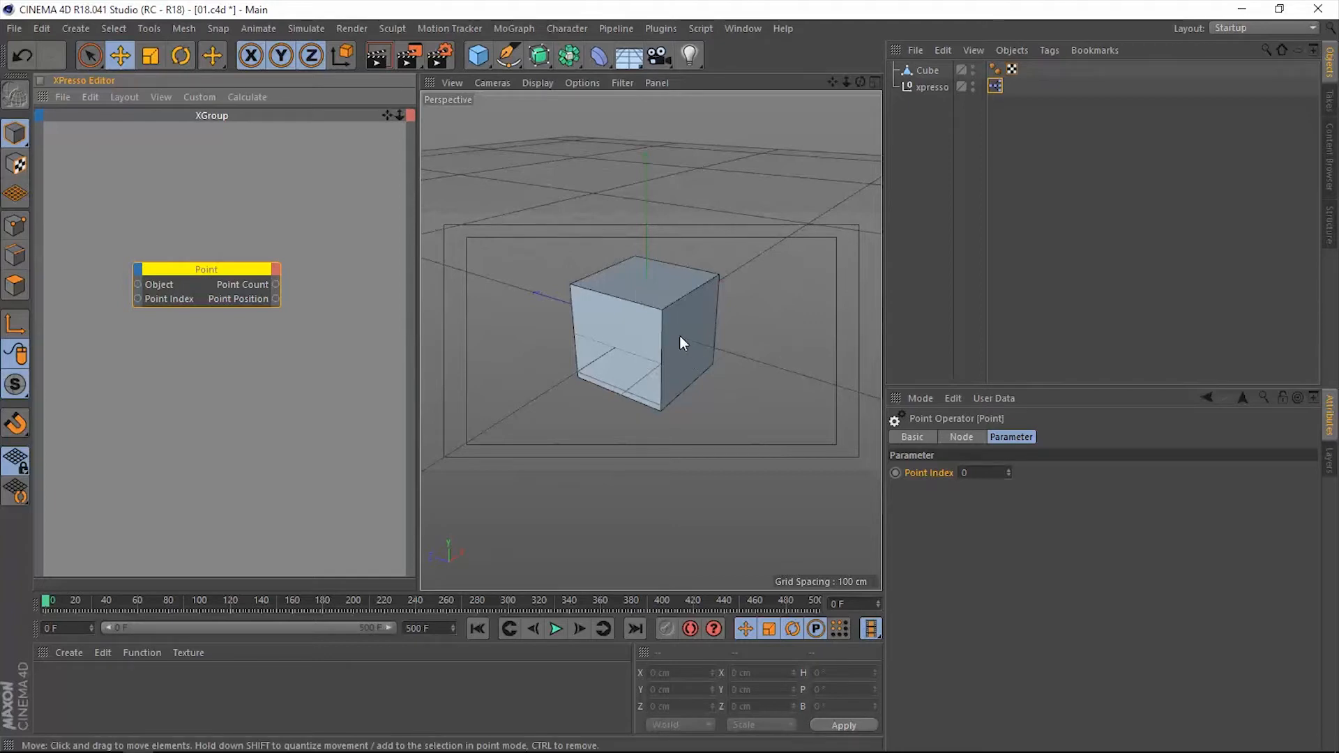
# Select the Cube and switch to Points mode to list its eight point coordinates.
pyautogui.click(928, 69)
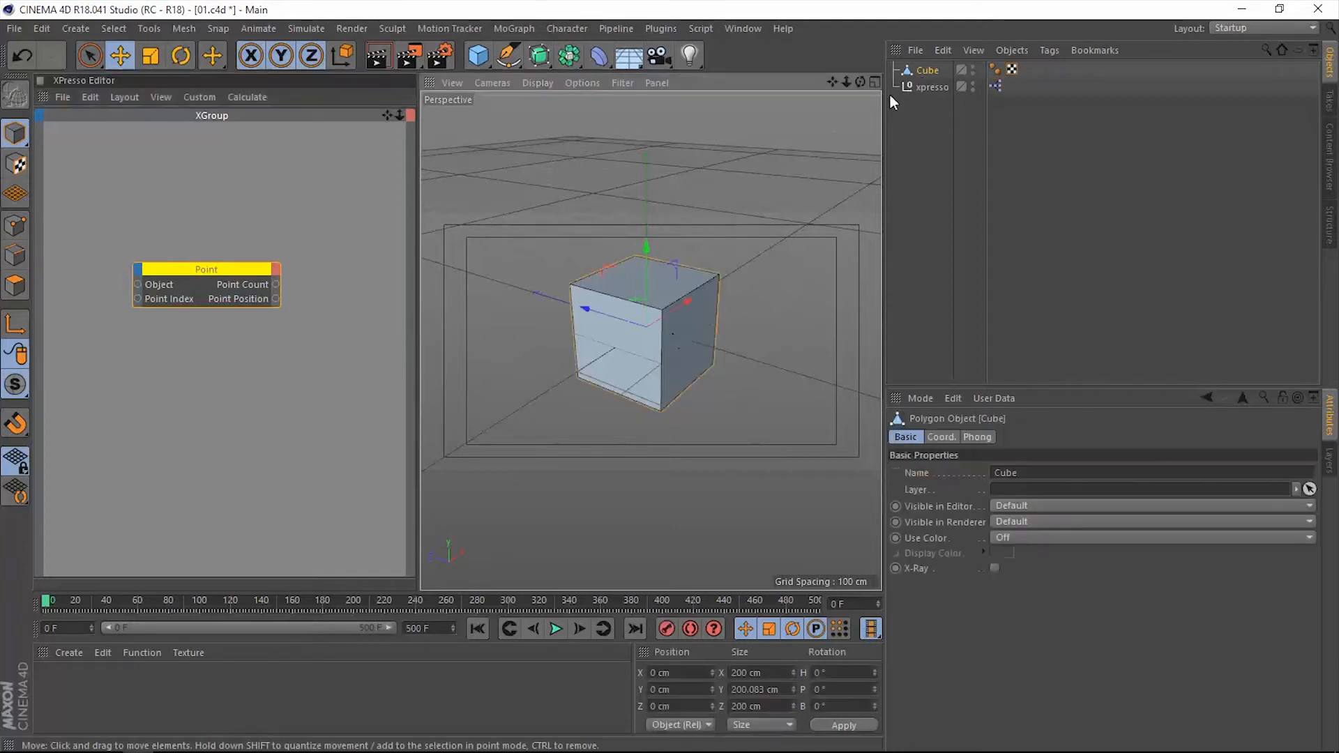
pyautogui.click(14, 230)
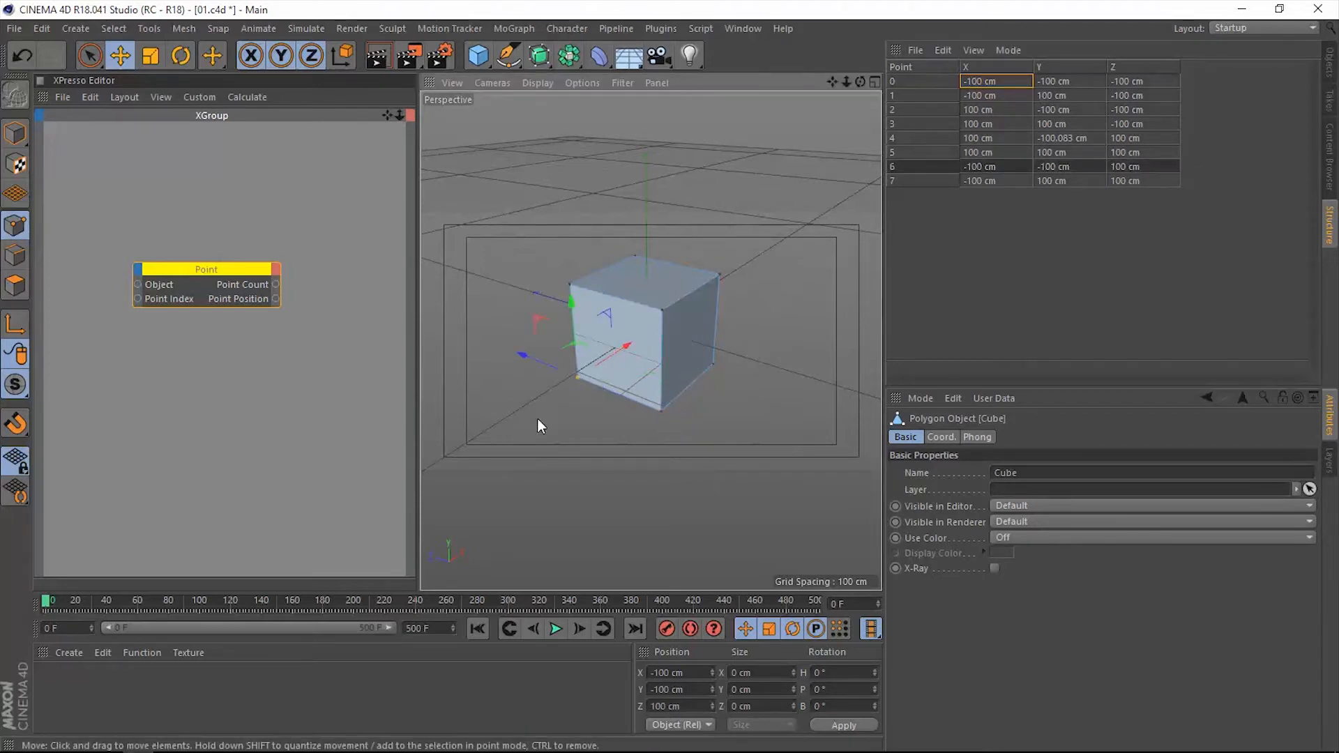
pyautogui.moveTo(664, 315)
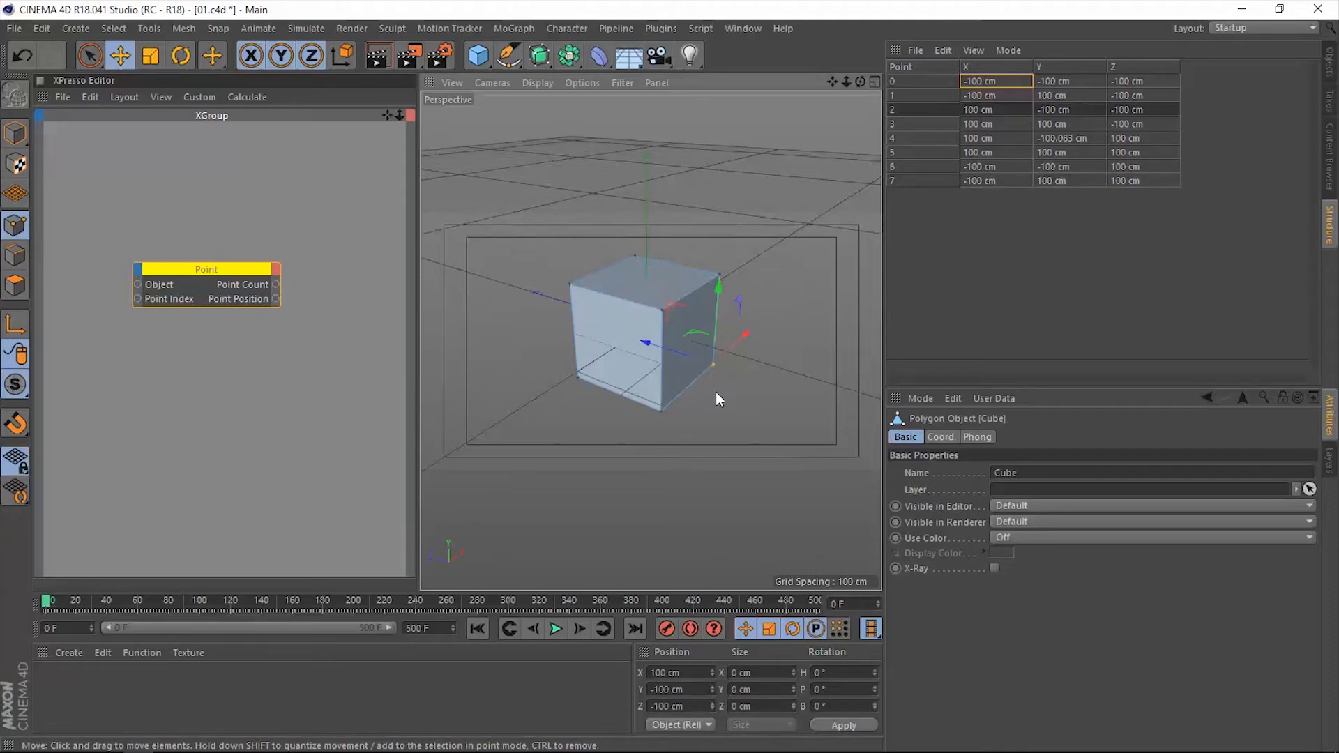
pyautogui.moveTo(714, 440)
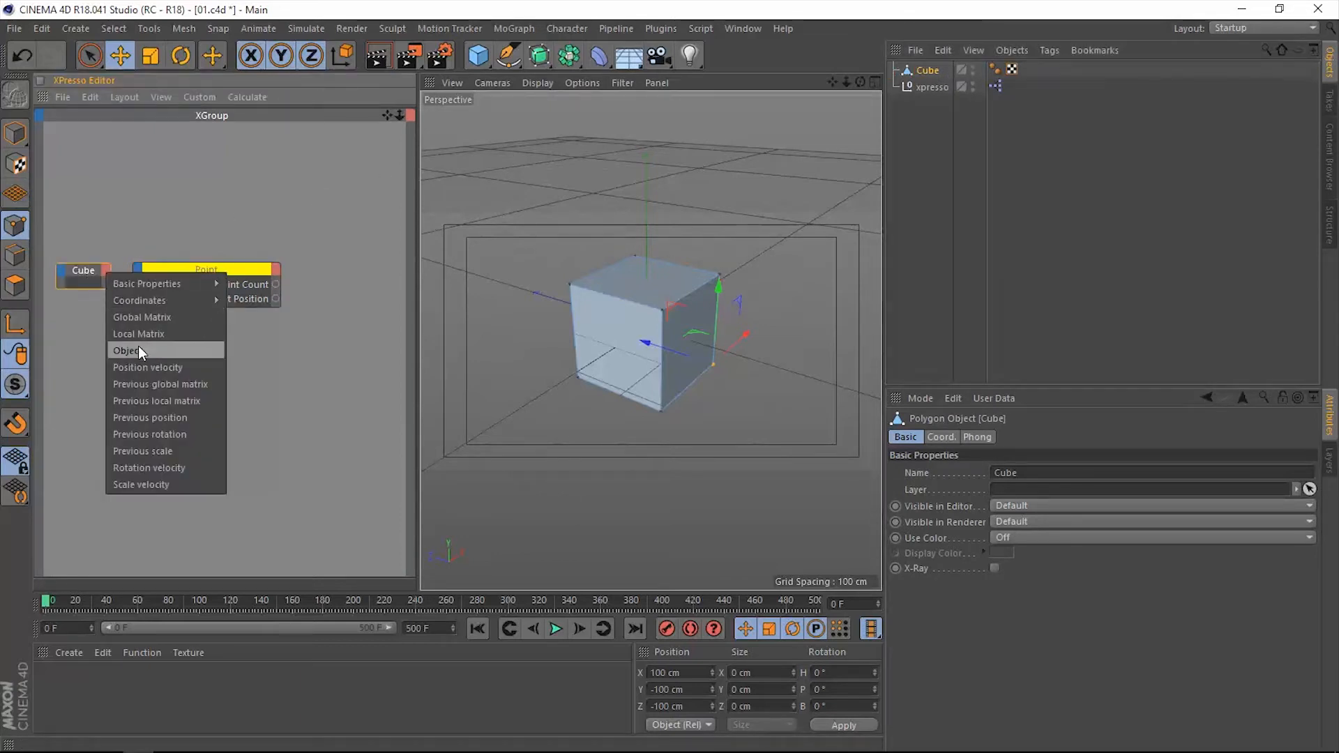
# Add an Object output port to the Cube node and wire it into the Point node.
pyautogui.click(127, 350)
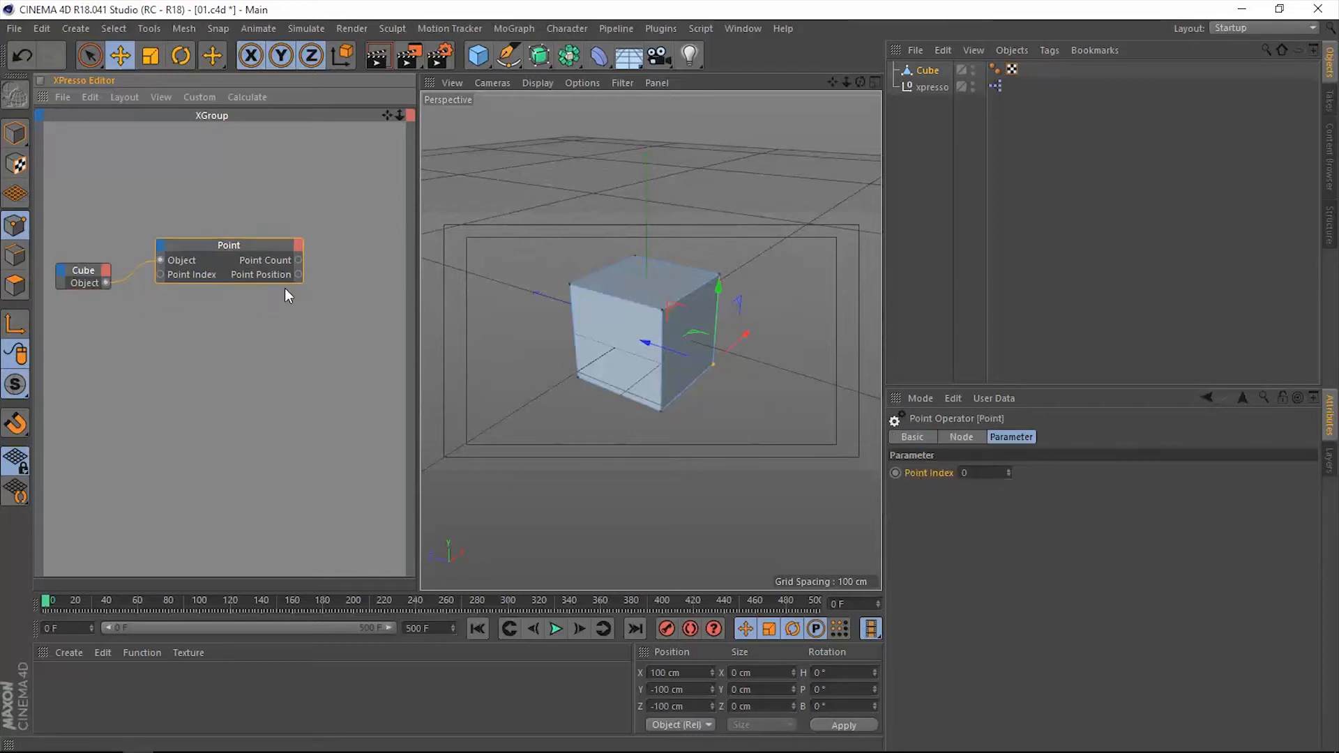
pyautogui.moveTo(260, 273)
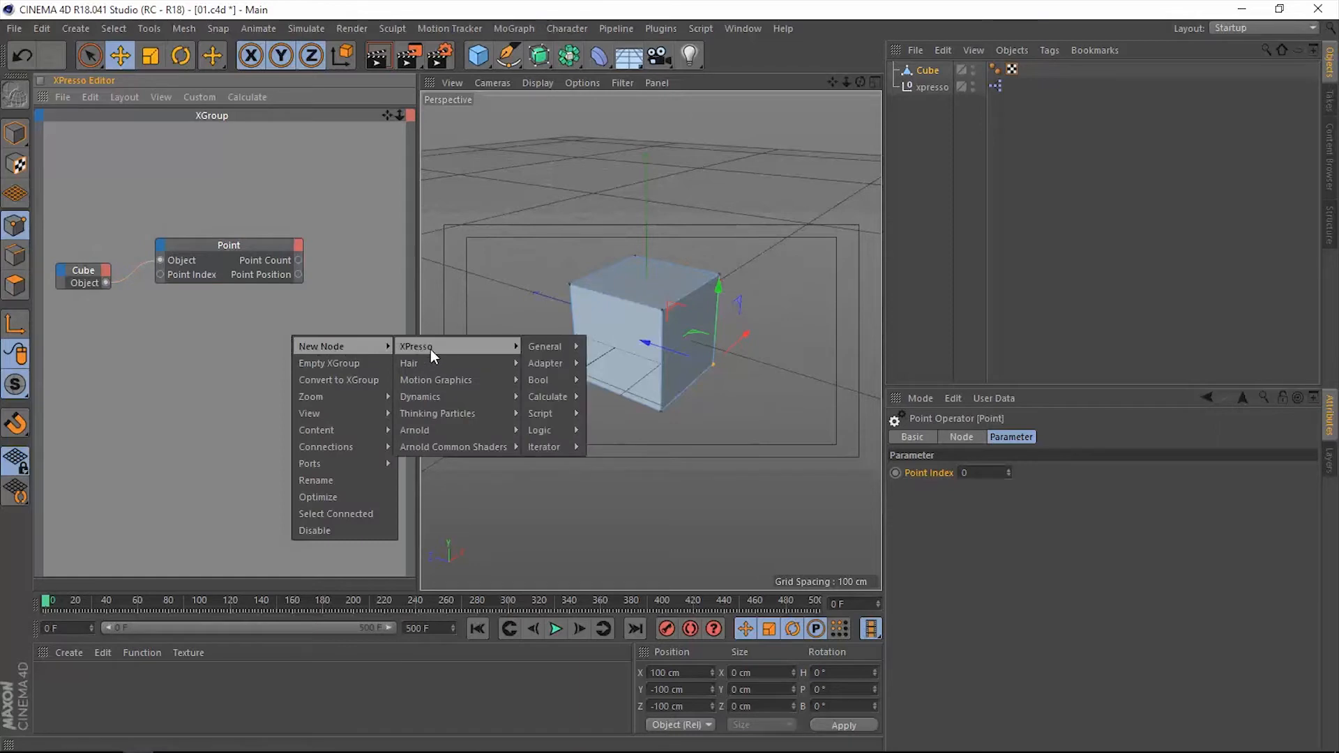
# Create a Result node and wire the Point node's Point Count into it, showing 8.
pyautogui.click(544, 346)
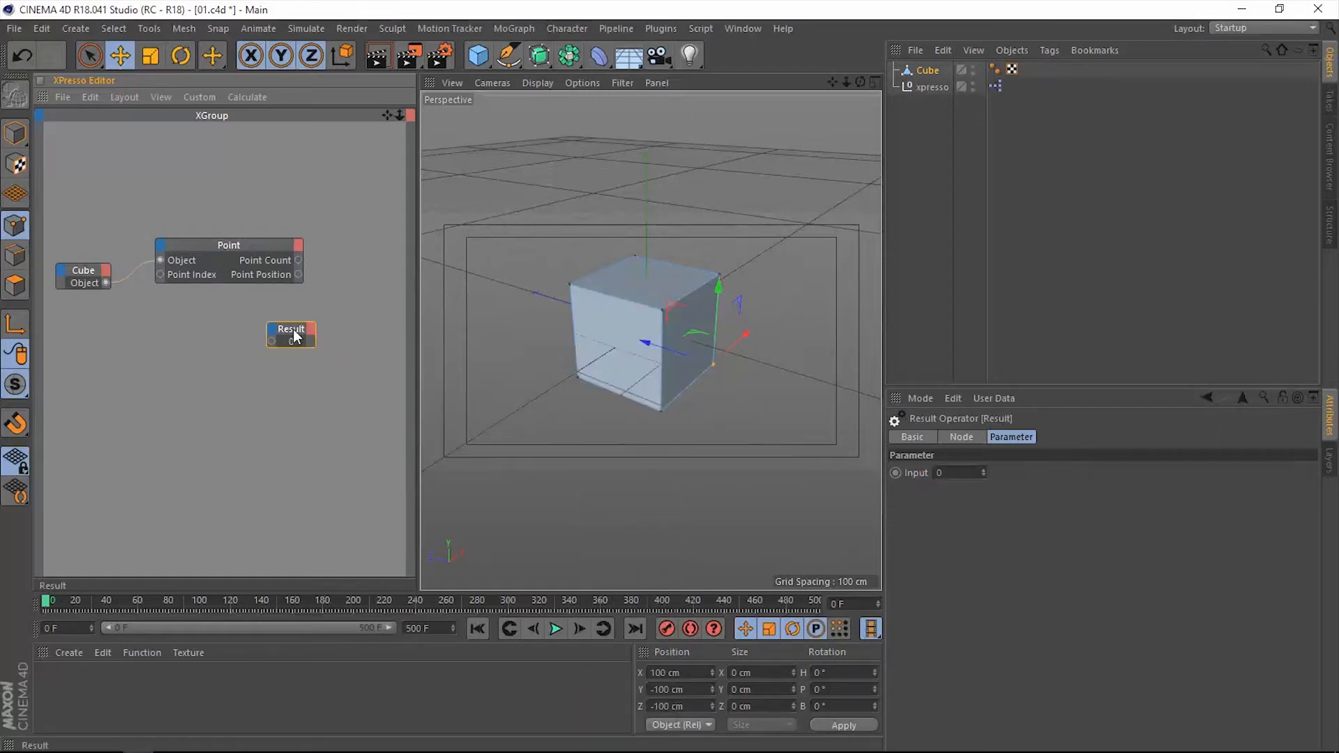
pyautogui.moveTo(290, 334); pyautogui.dragTo(344, 254)
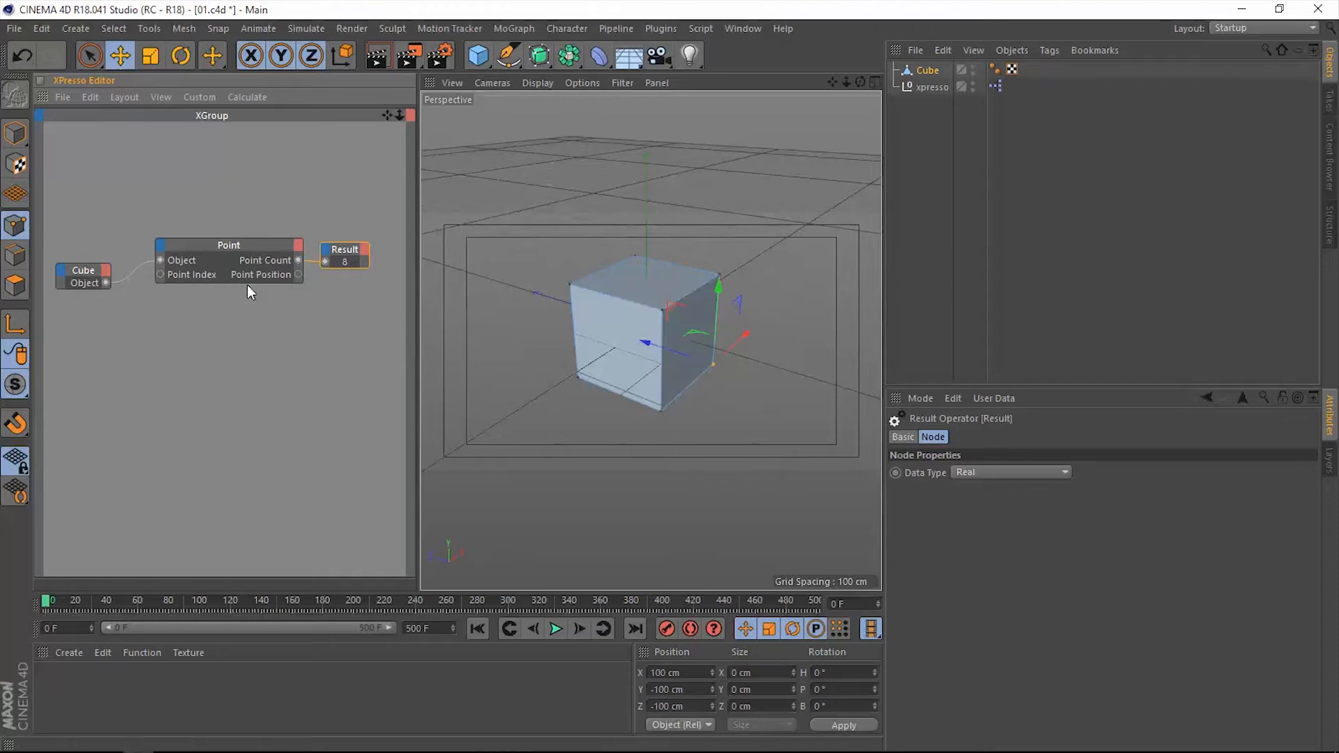
# Add a second Result node fed by Point Position, with its Data Type set to Vector.
pyautogui.rightClick(248, 294)
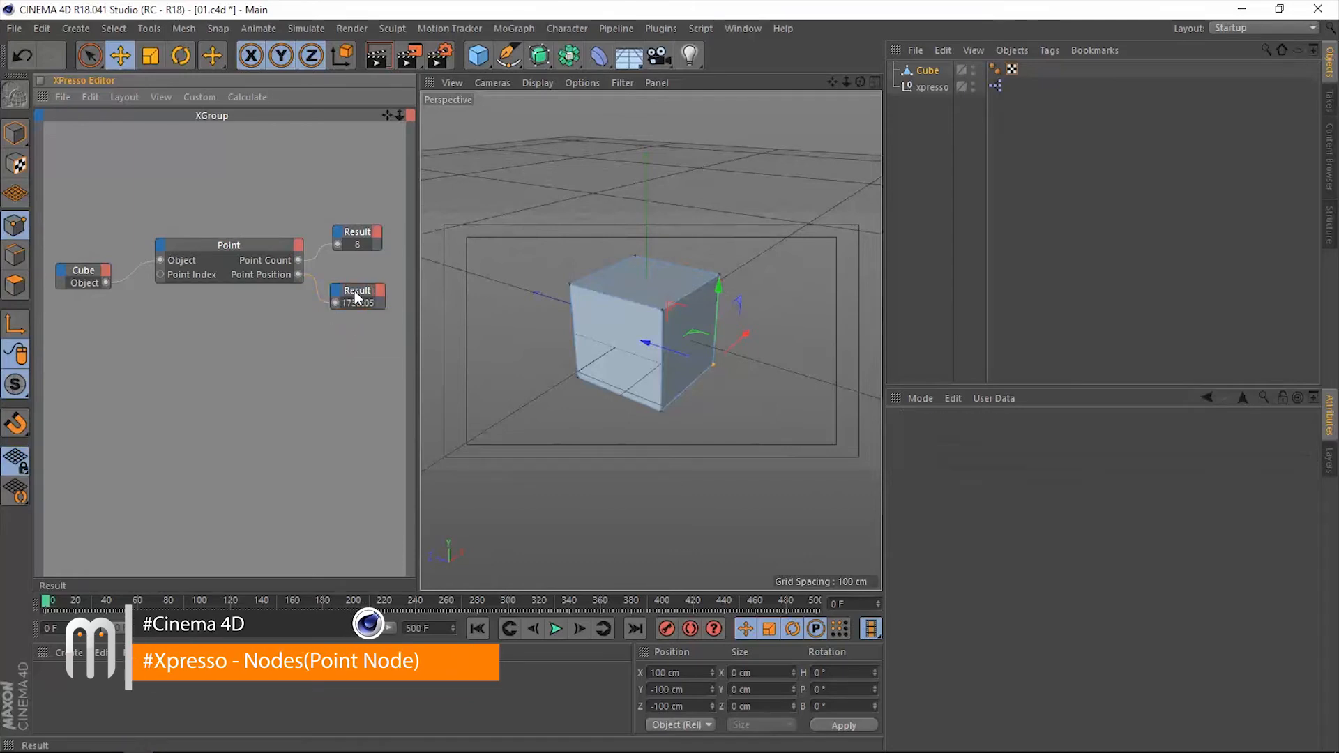
pyautogui.click(356, 294)
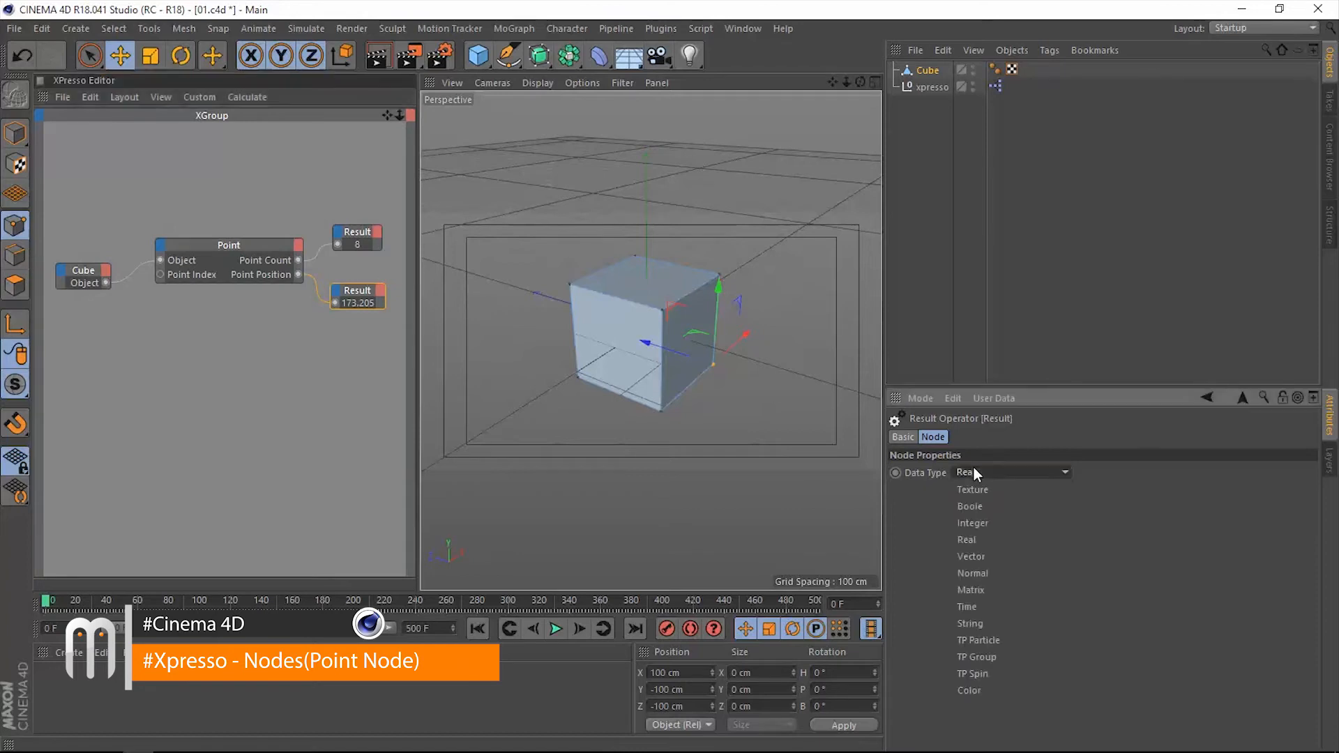
pyautogui.click(970, 556)
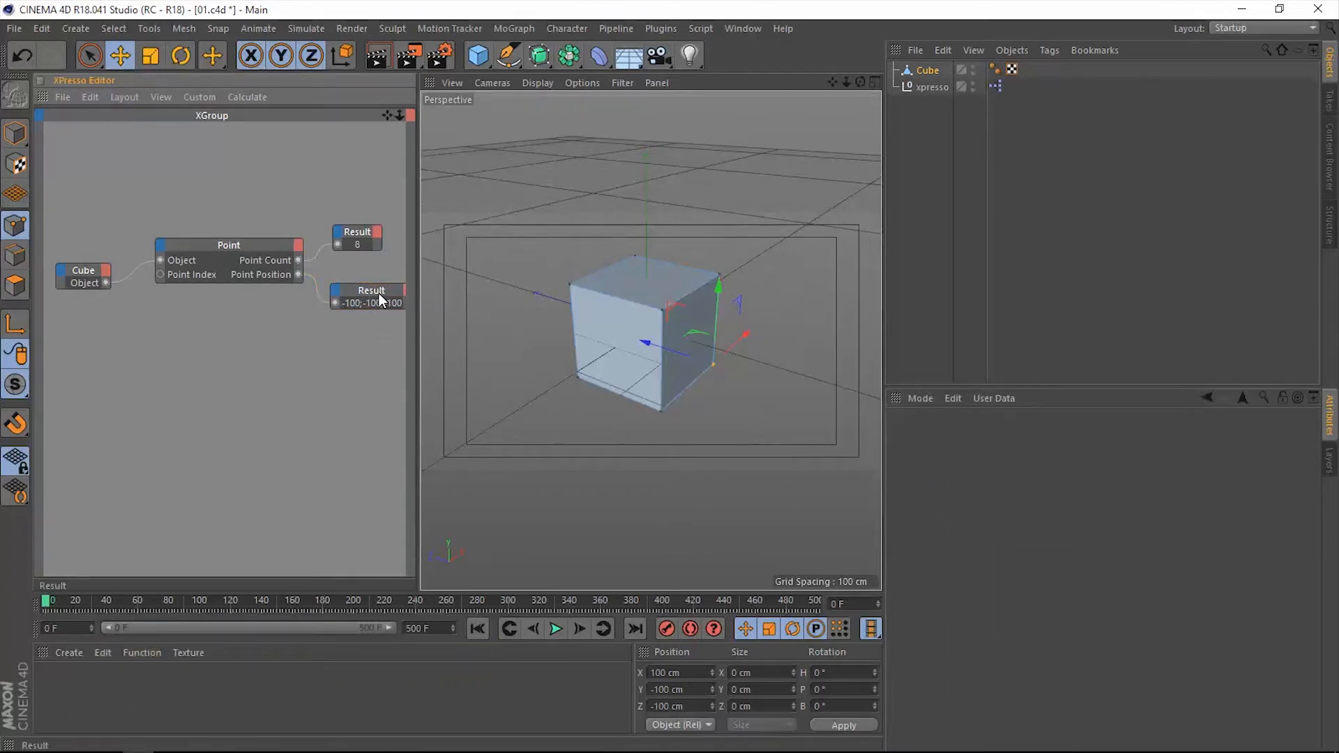
pyautogui.click(361, 297)
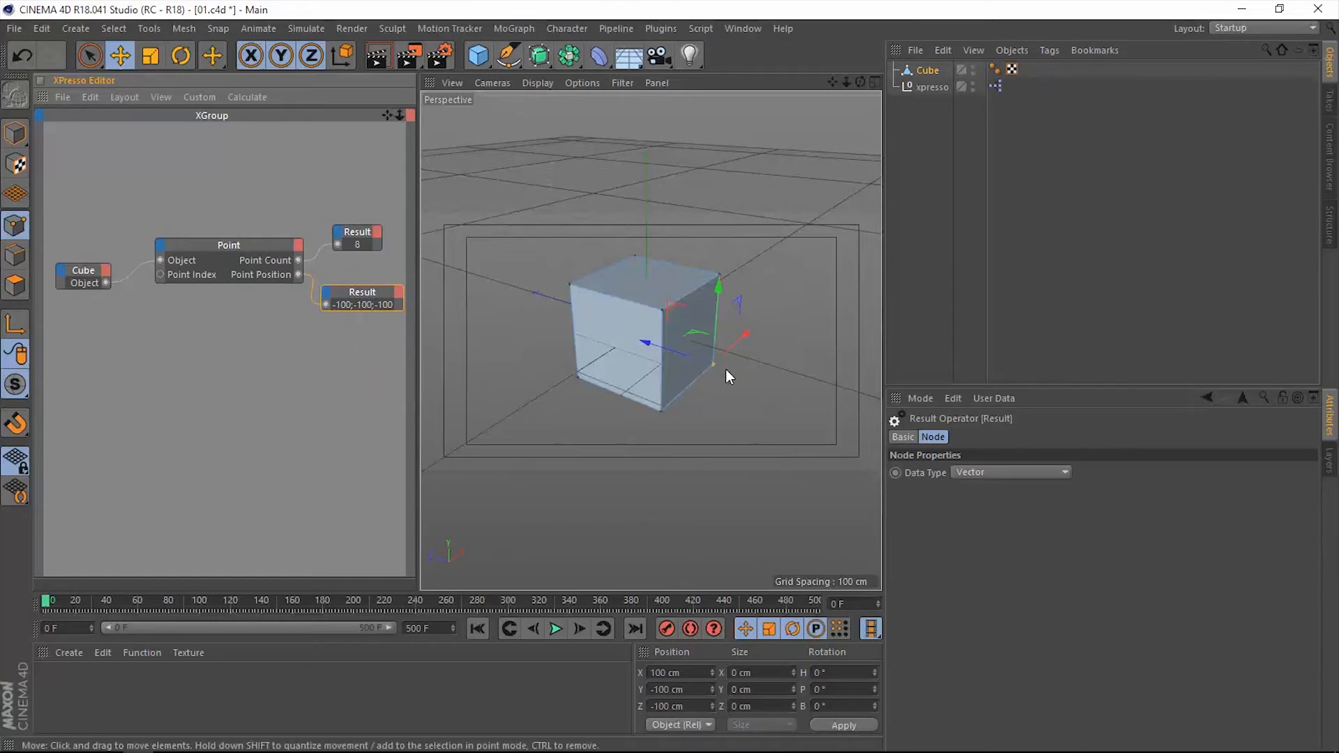
# Select the Point node and set its Point Index to 1.
pyautogui.click(228, 245)
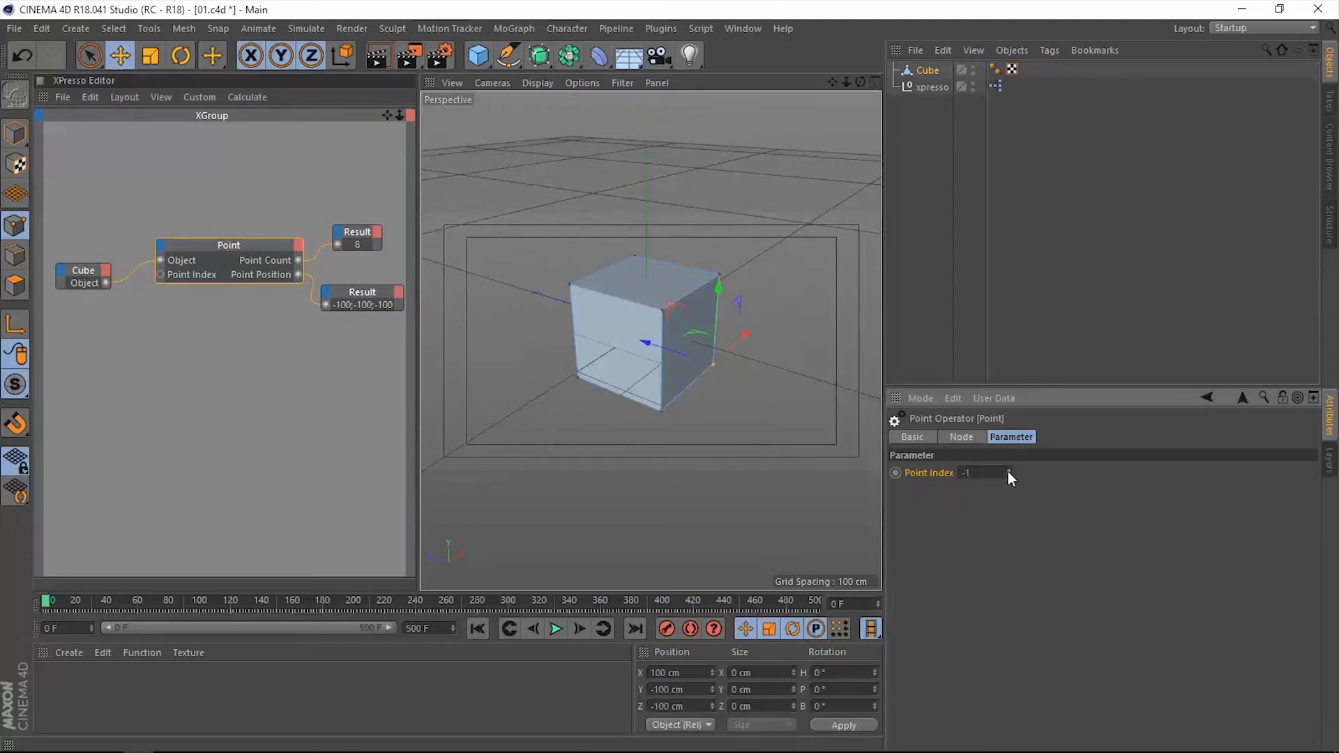
pyautogui.write('1')
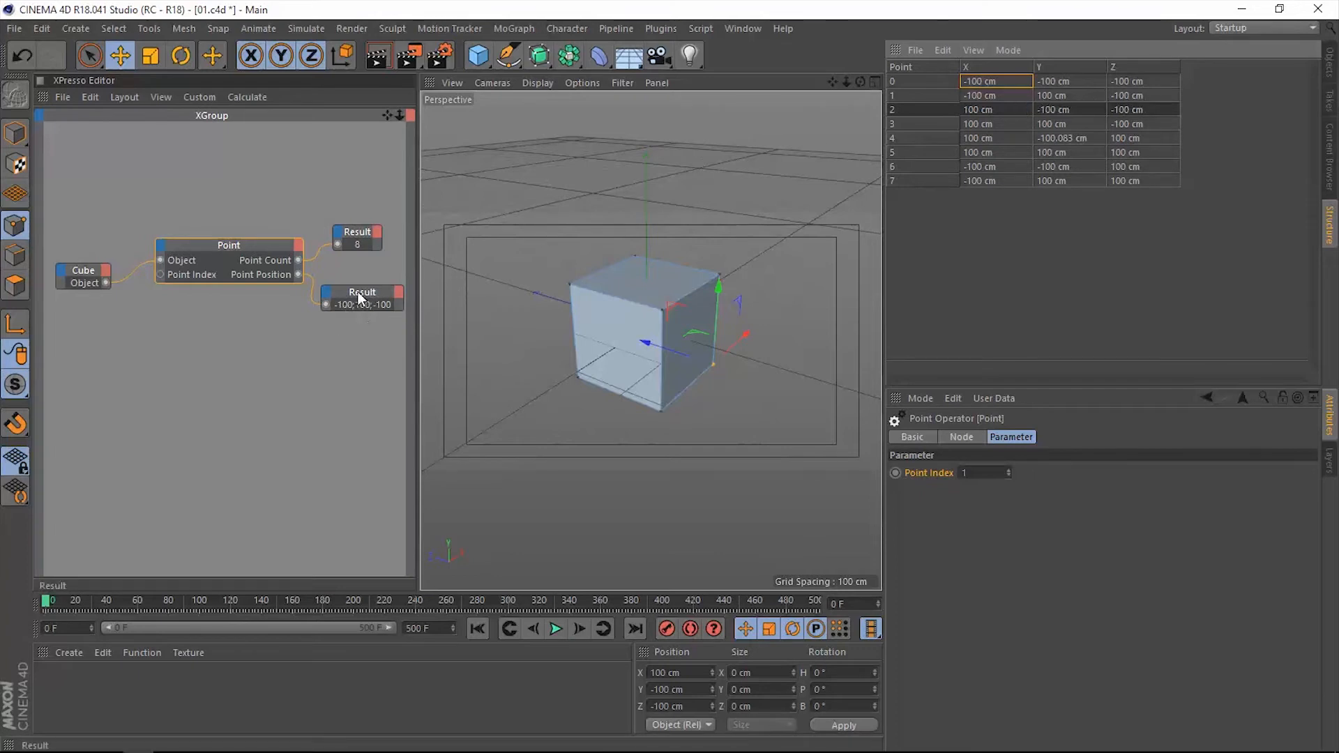
# Delete the second Result node and add a Sphere with a 20 cm radius.
pyautogui.click(361, 297)
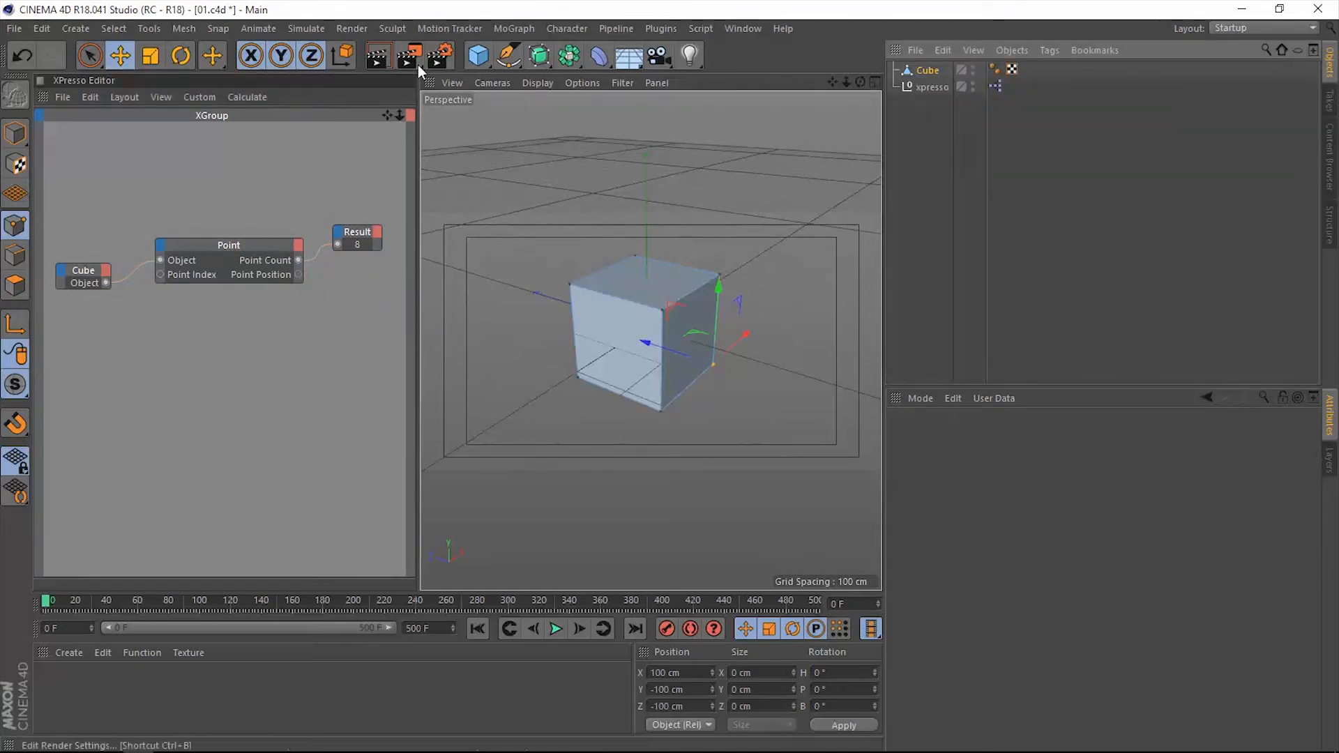
pyautogui.click(477, 56)
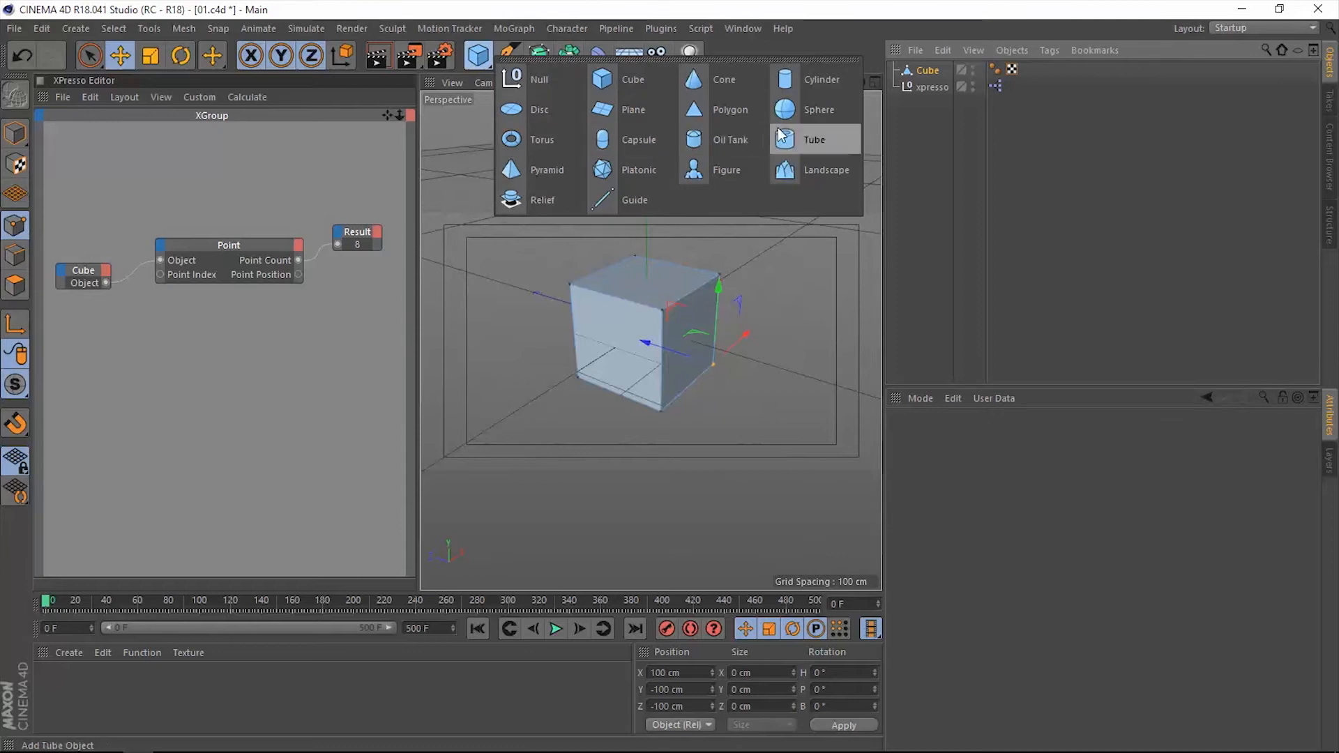
pyautogui.click(817, 109)
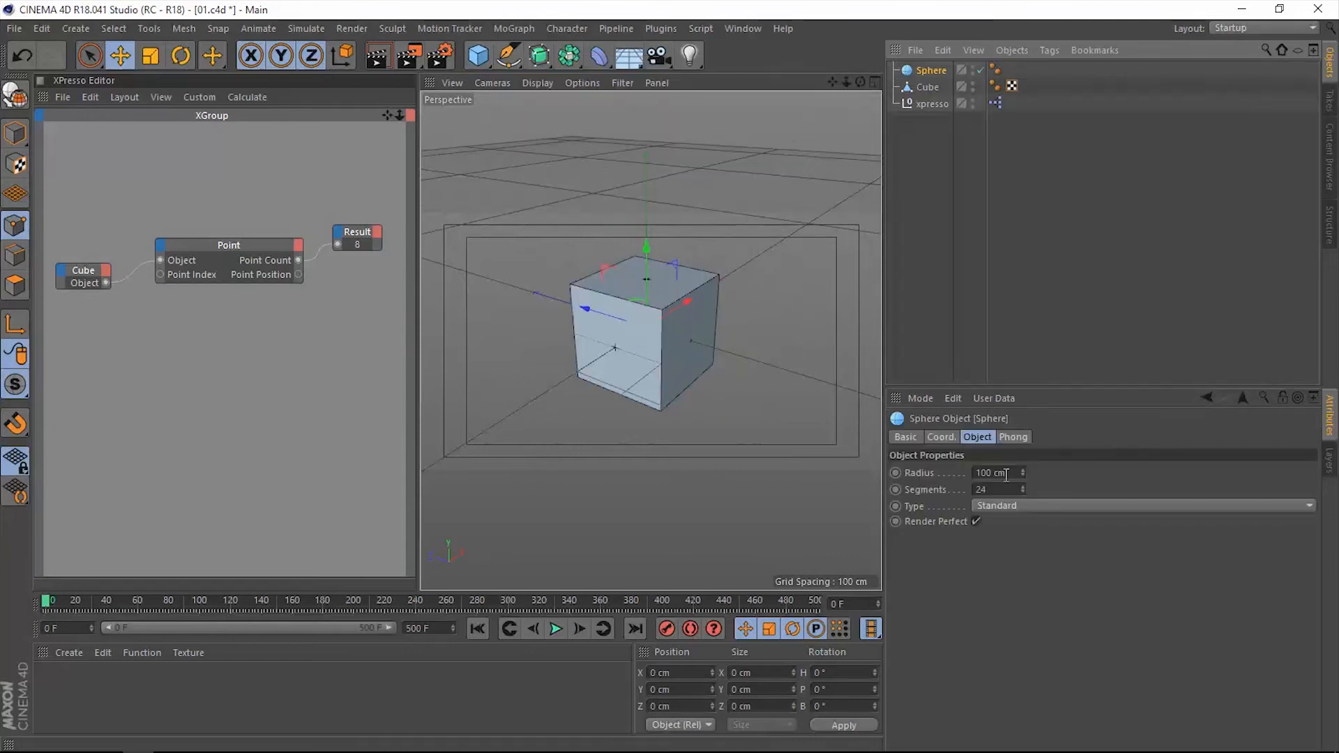
pyautogui.write('2')
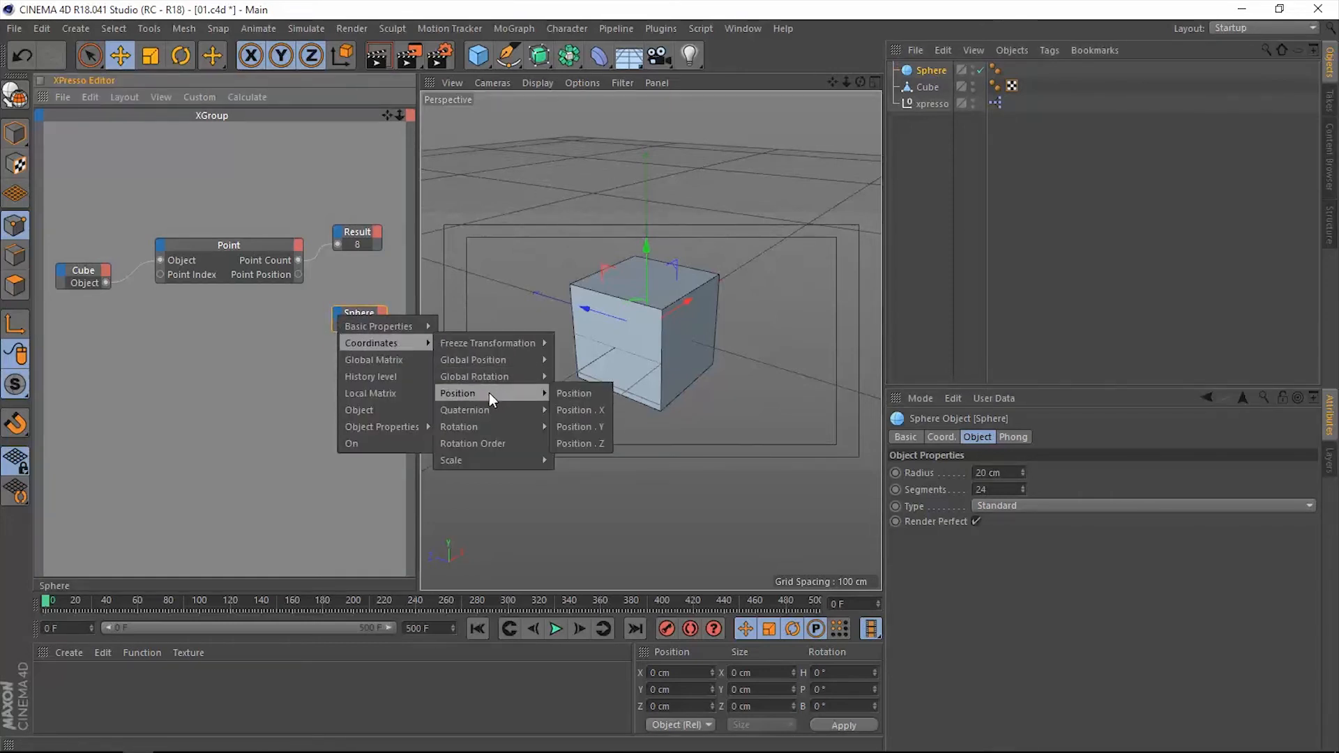
# Give the Sphere node a Position input wired from the Point node's Point Position.
pyautogui.click(573, 393)
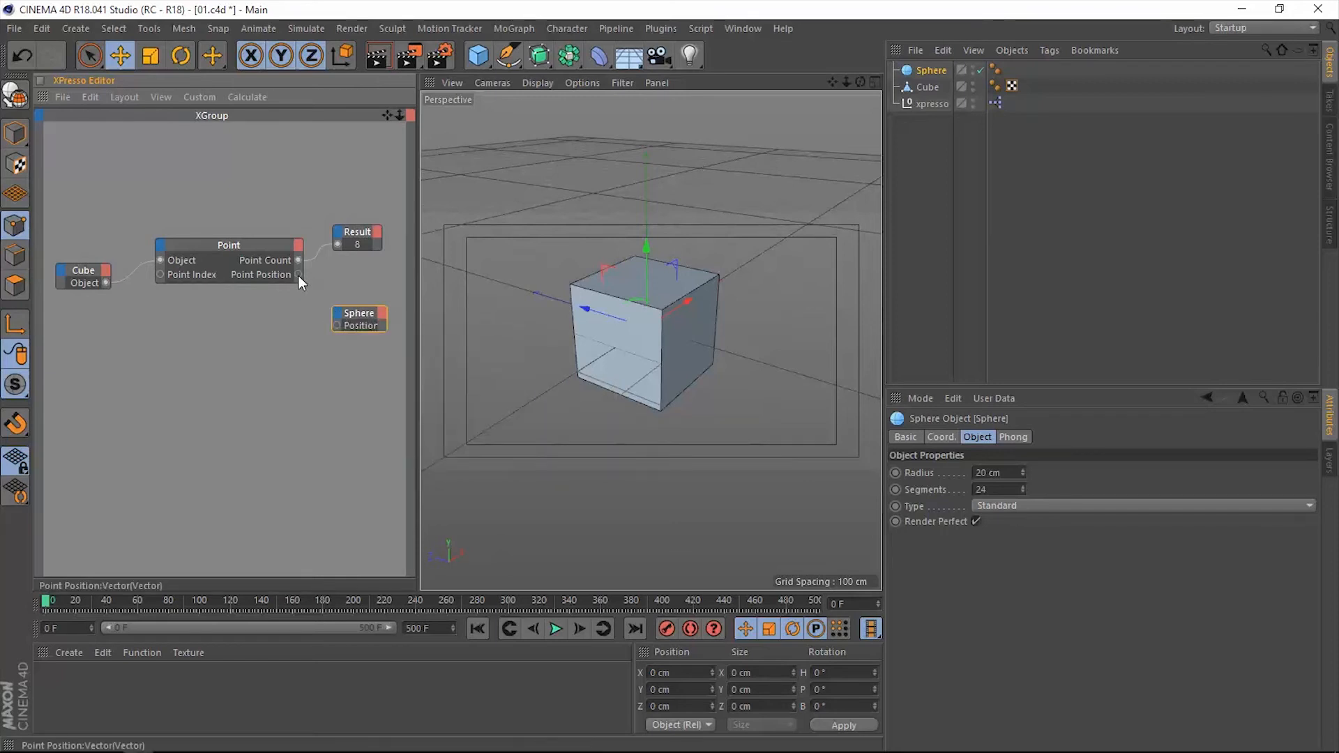
pyautogui.moveTo(299, 274); pyautogui.dragTo(339, 325)
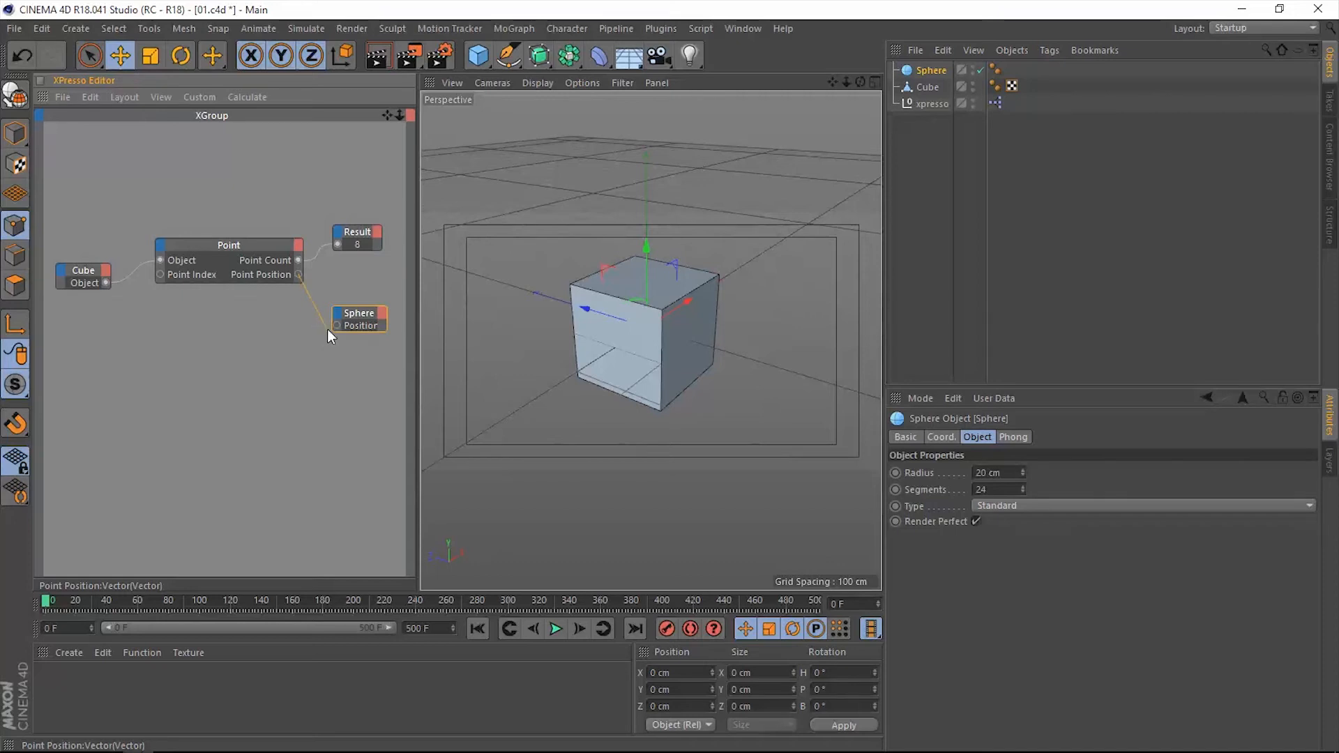
pyautogui.click(358, 312)
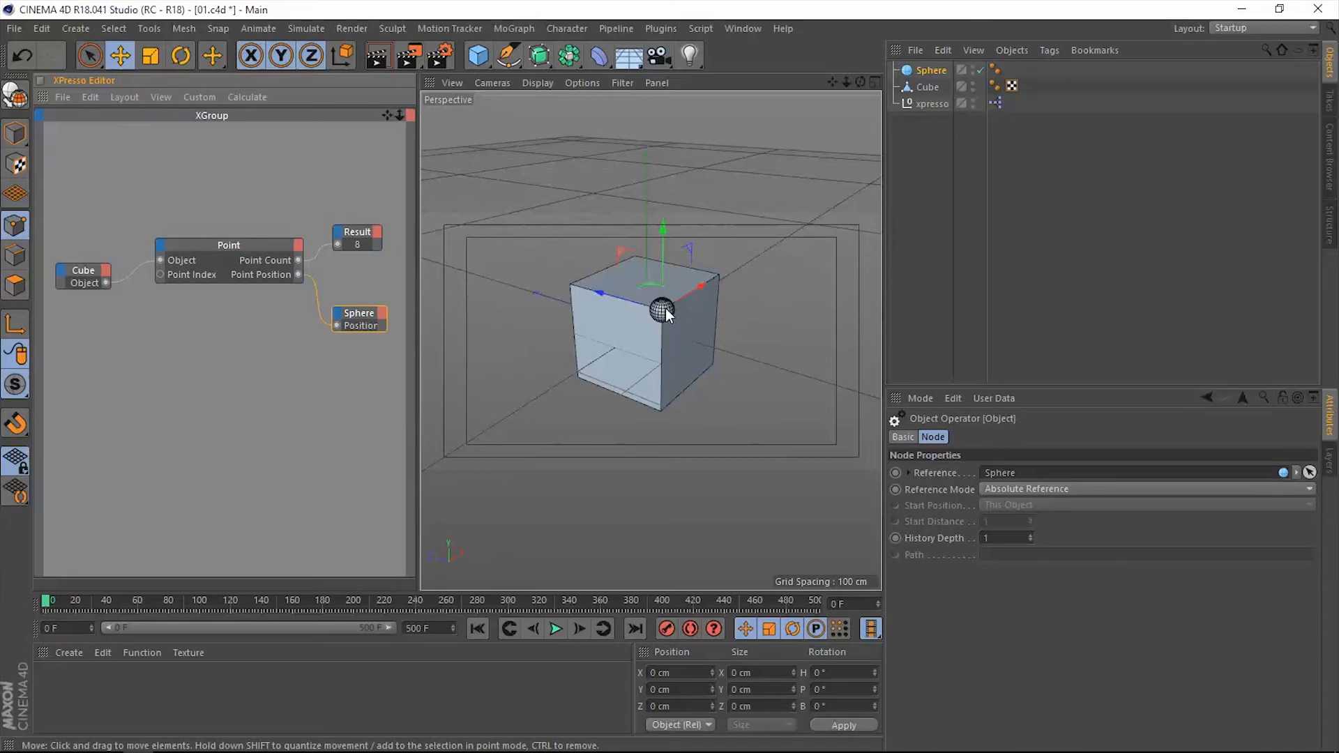
pyautogui.moveTo(669, 337)
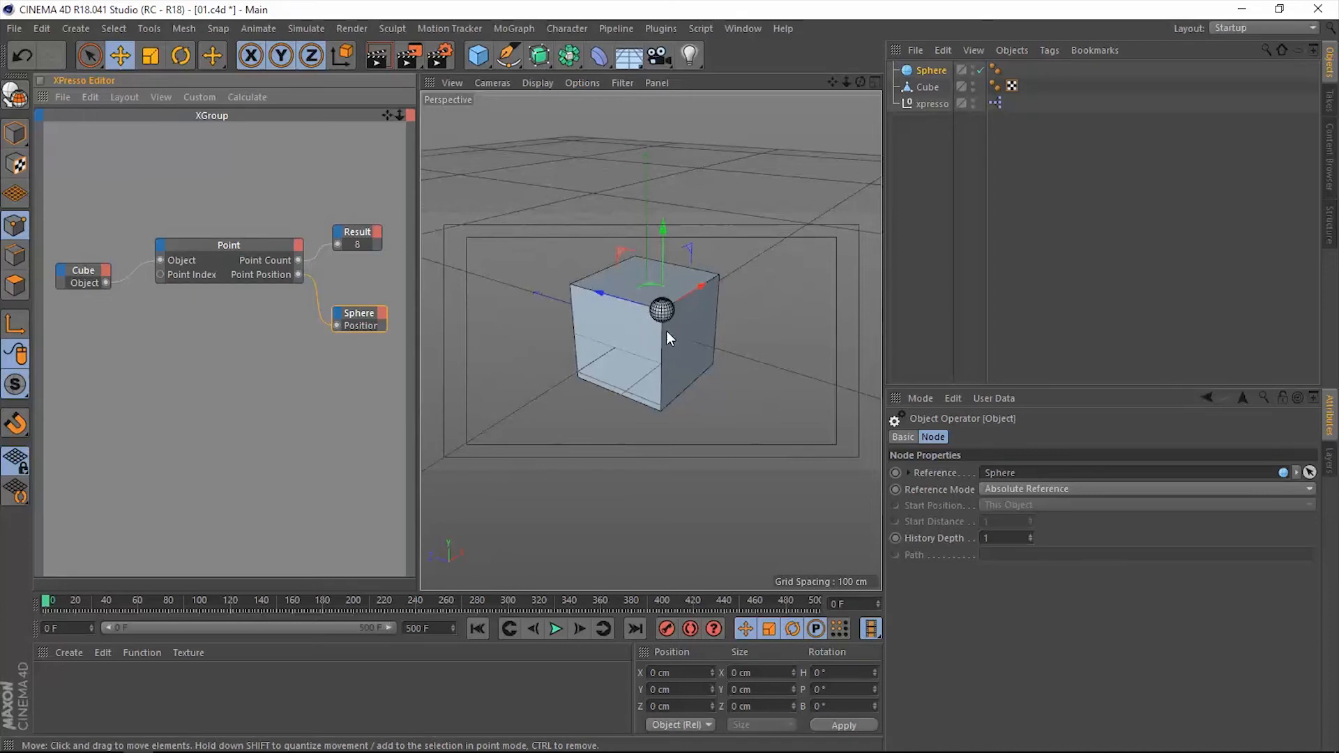
pyautogui.moveTo(673, 308)
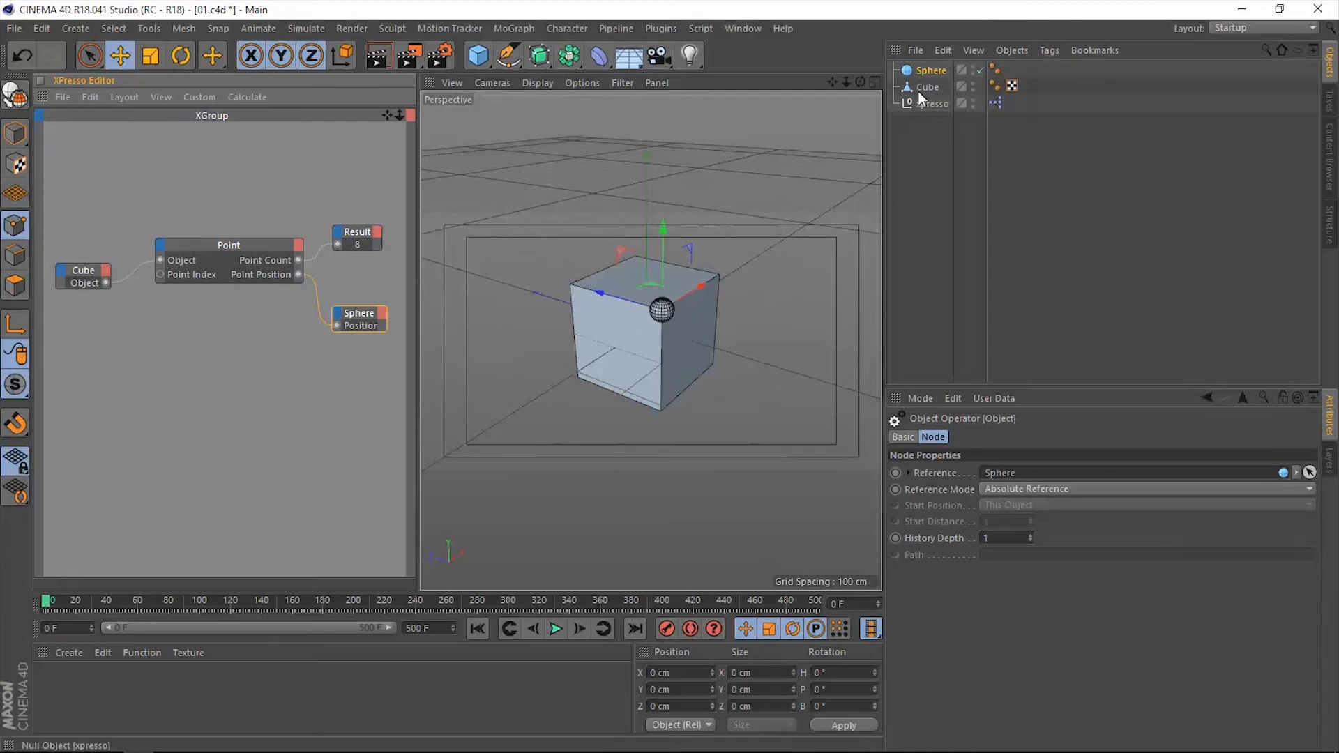
# Turn on Use Color for the Sphere and set its display colour to red.
pyautogui.click(931, 70)
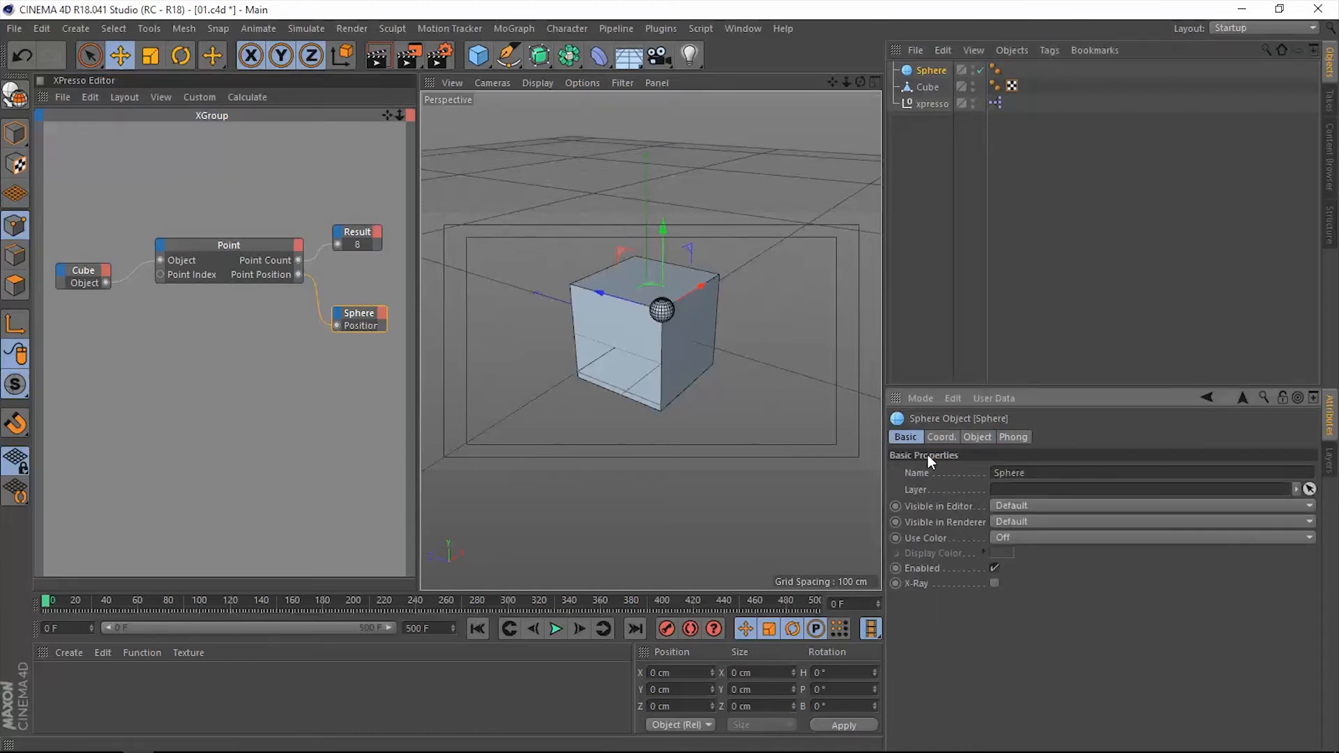
pyautogui.click(1151, 537)
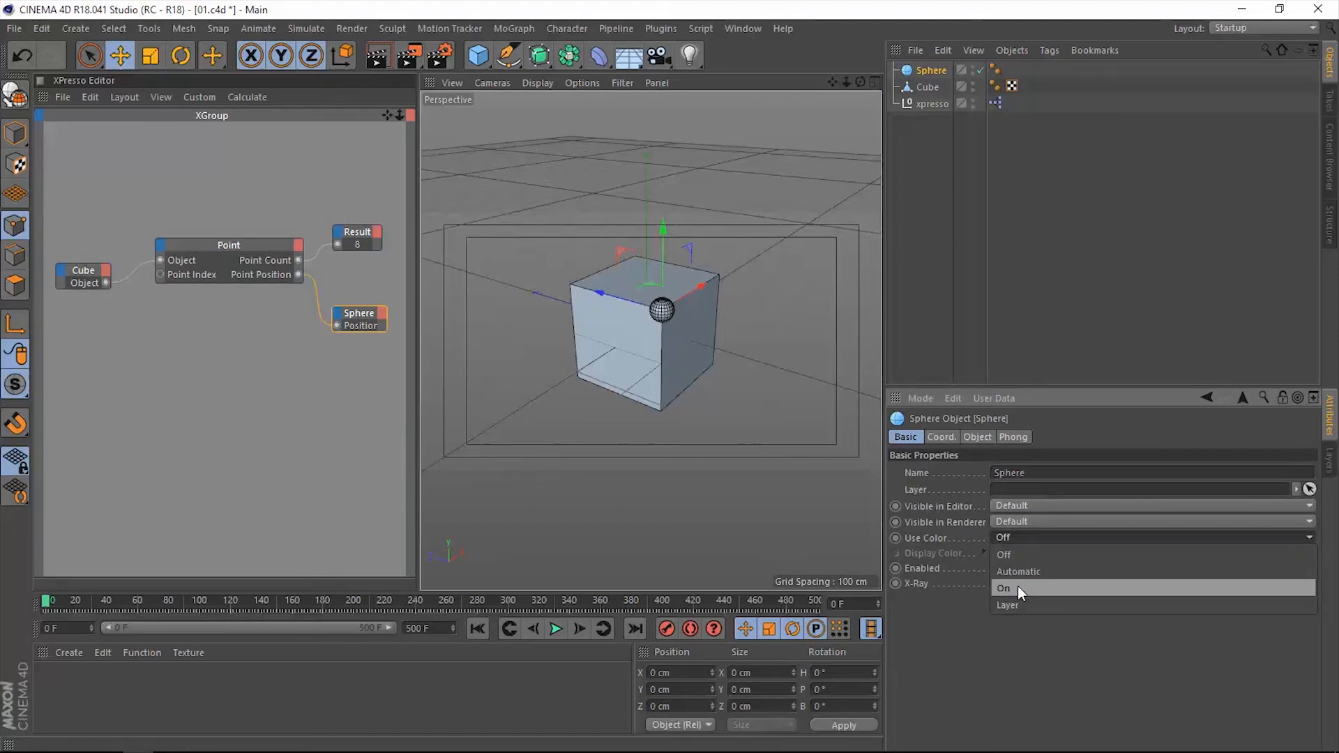
pyautogui.click(1004, 587)
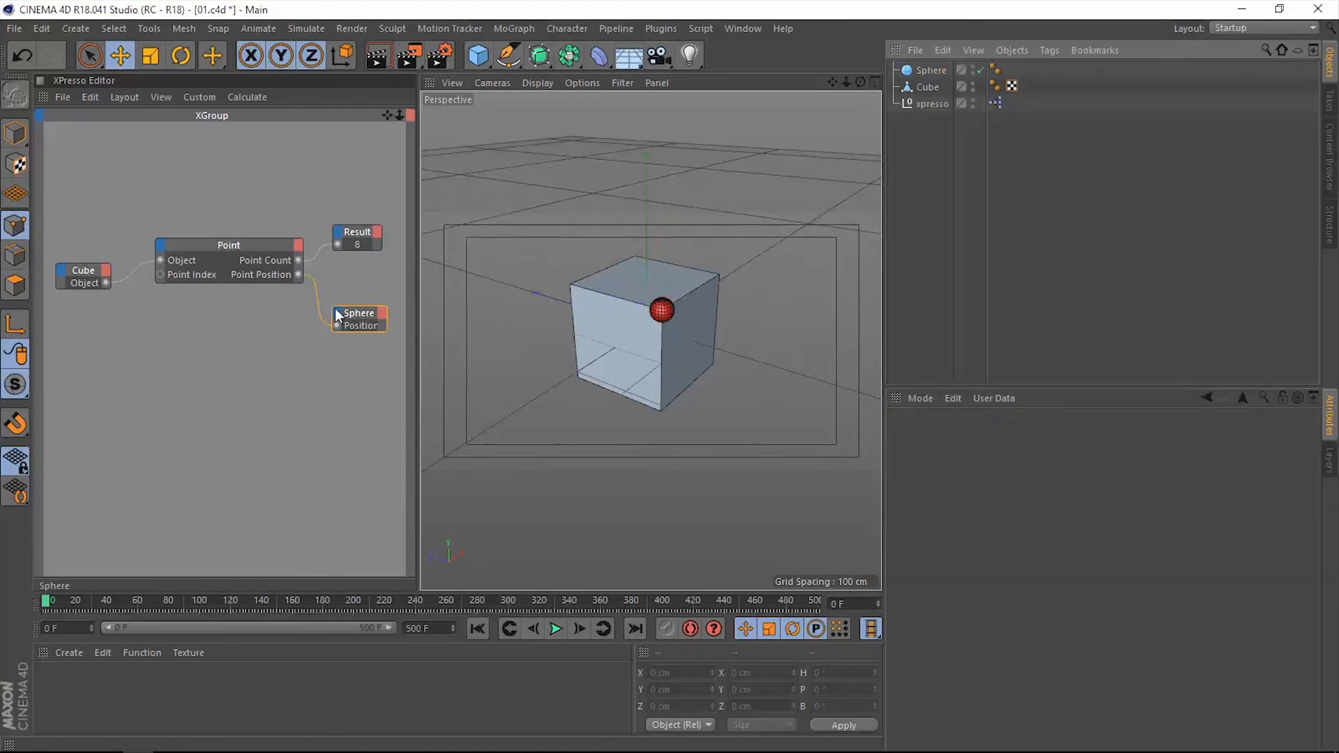
# Nudge a cube vertex in Points mode and check the sphere's coordinates (-100, 100, -100 cm).
pyautogui.click(228, 245)
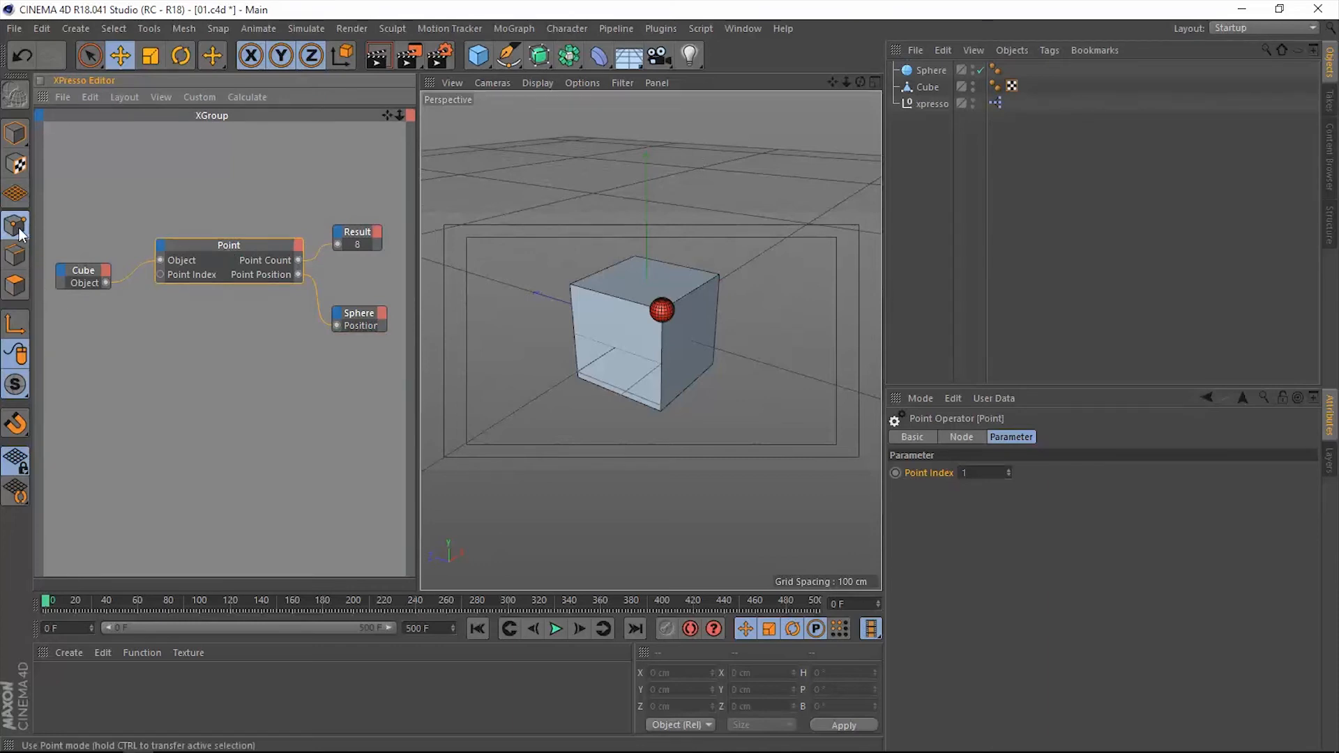
pyautogui.click(925, 87)
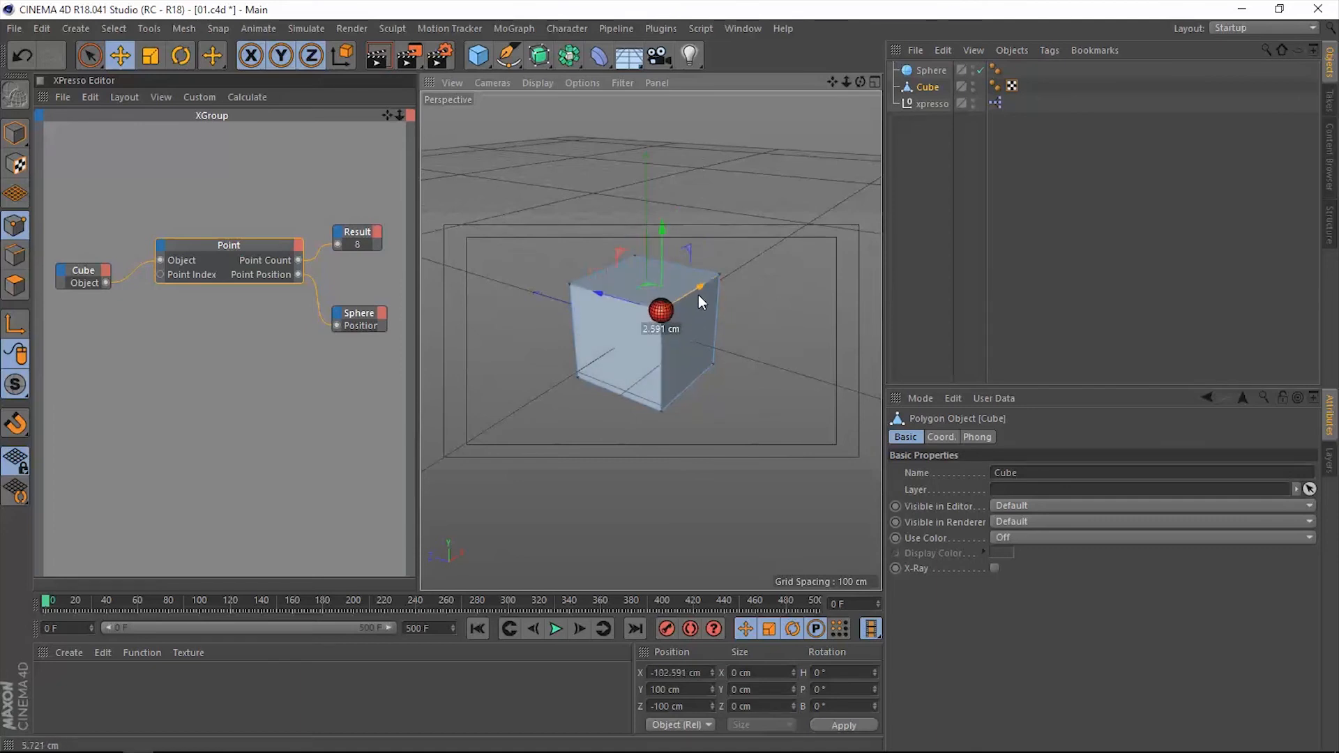
pyautogui.moveTo(660, 309); pyautogui.dragTo(646, 319)
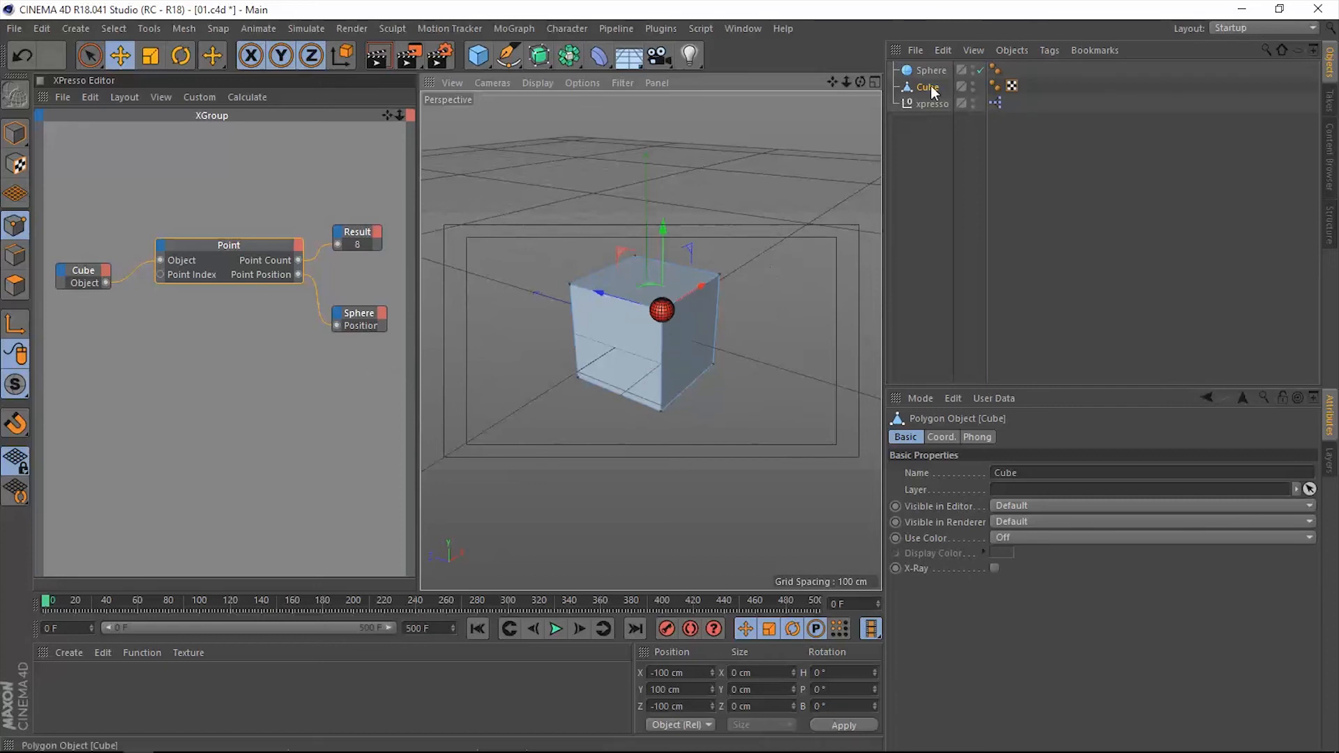
pyautogui.click(932, 70)
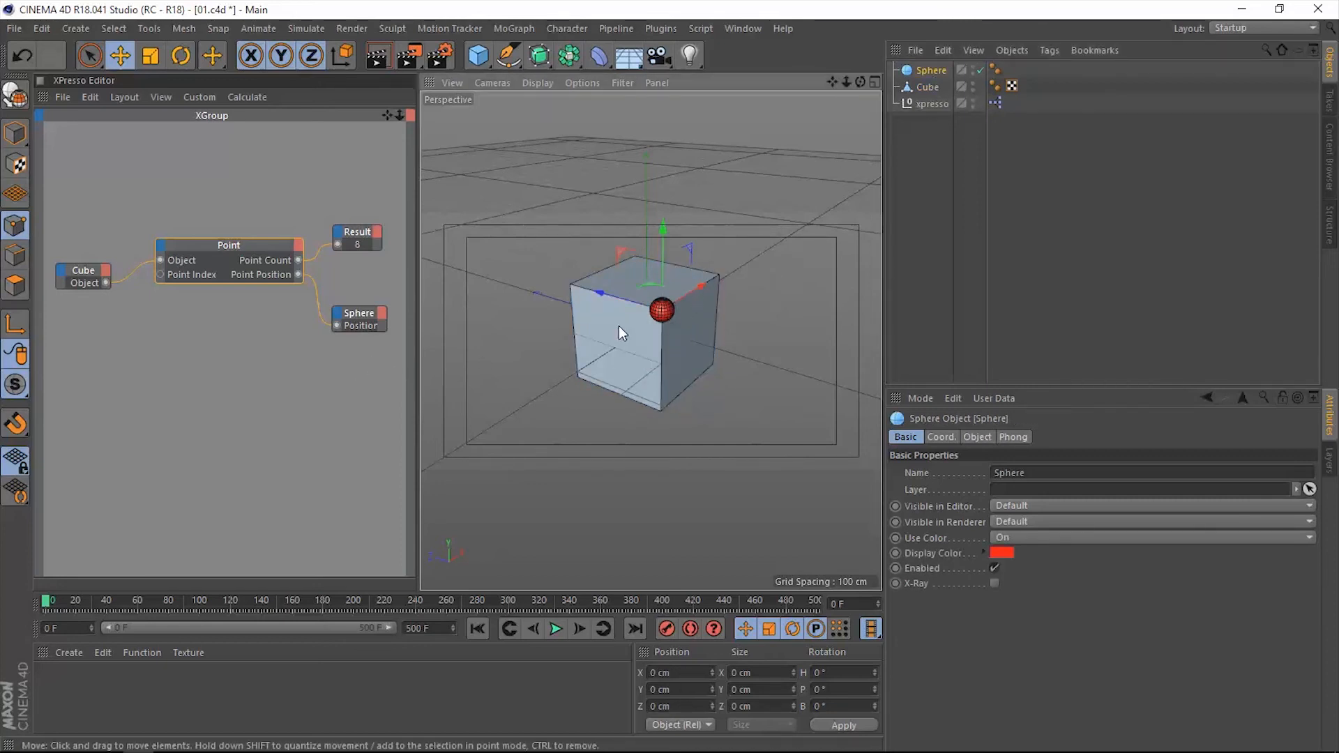
pyautogui.click(940, 436)
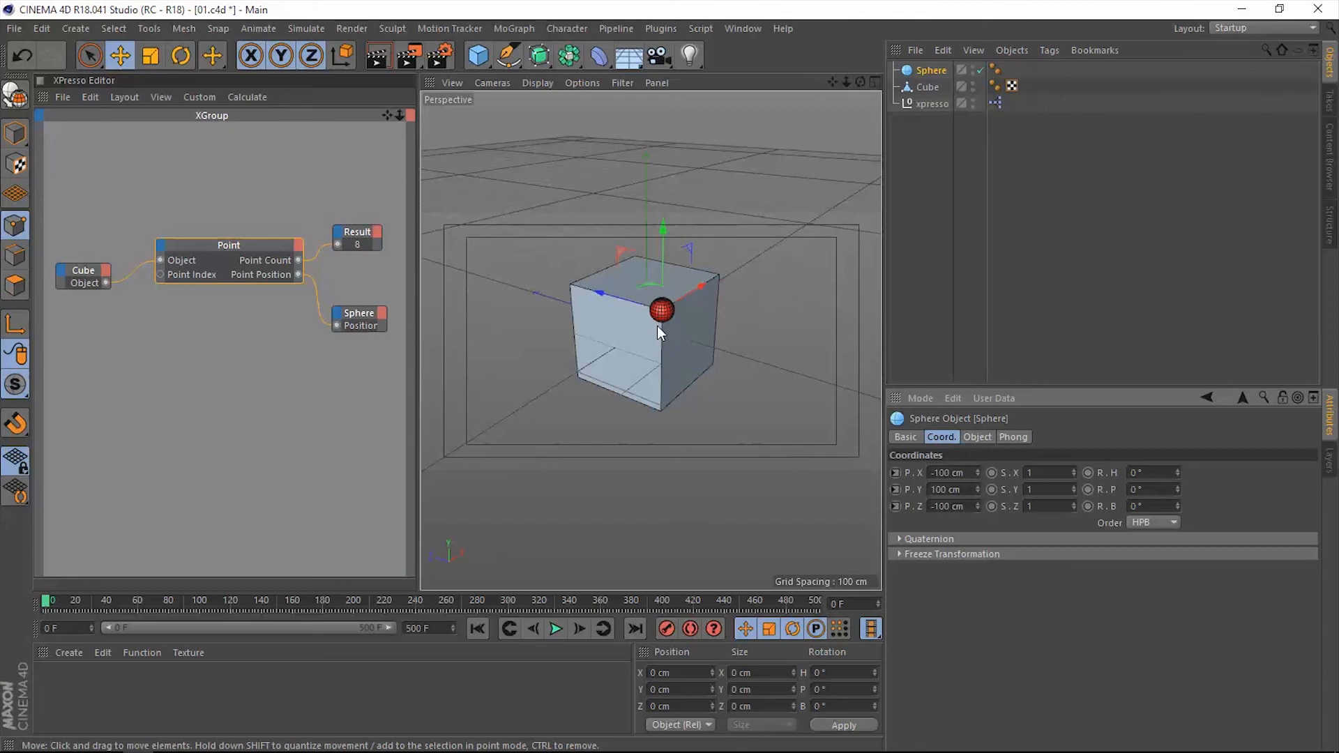
pyautogui.moveTo(658, 324)
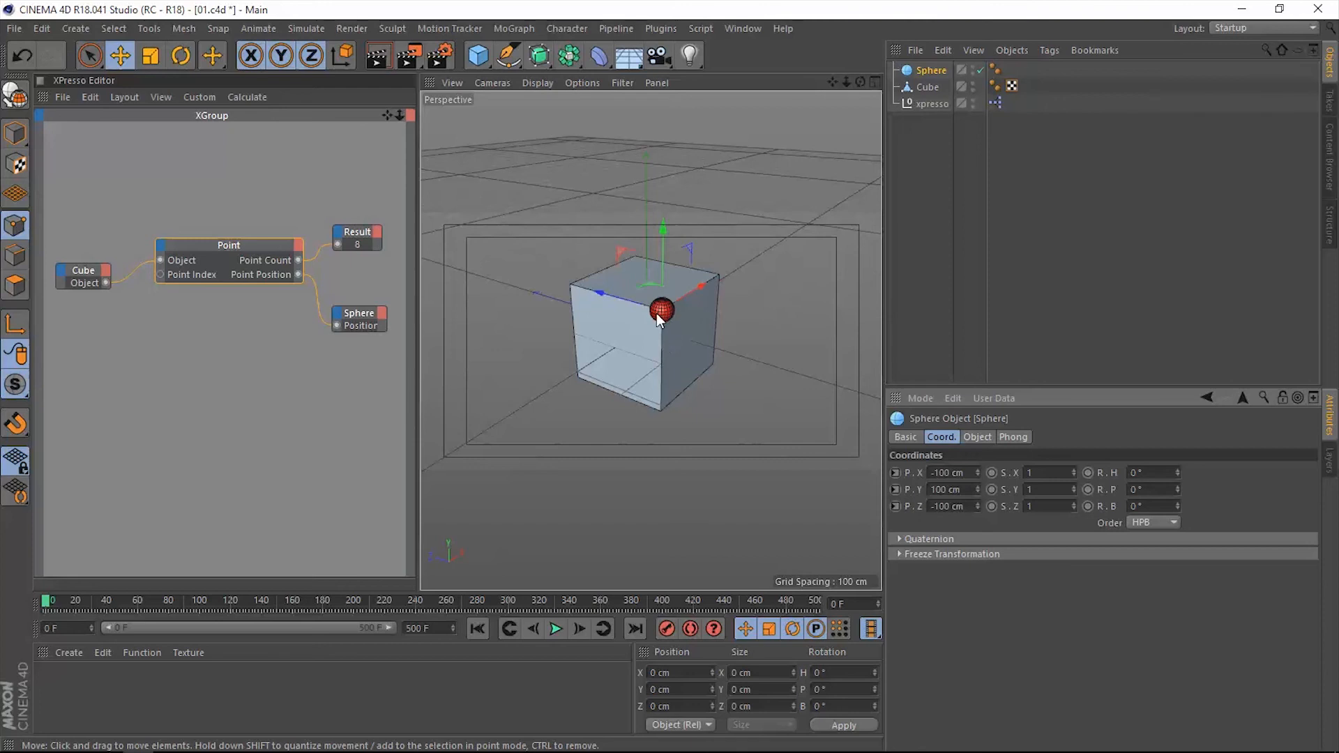
pyautogui.moveTo(651, 330)
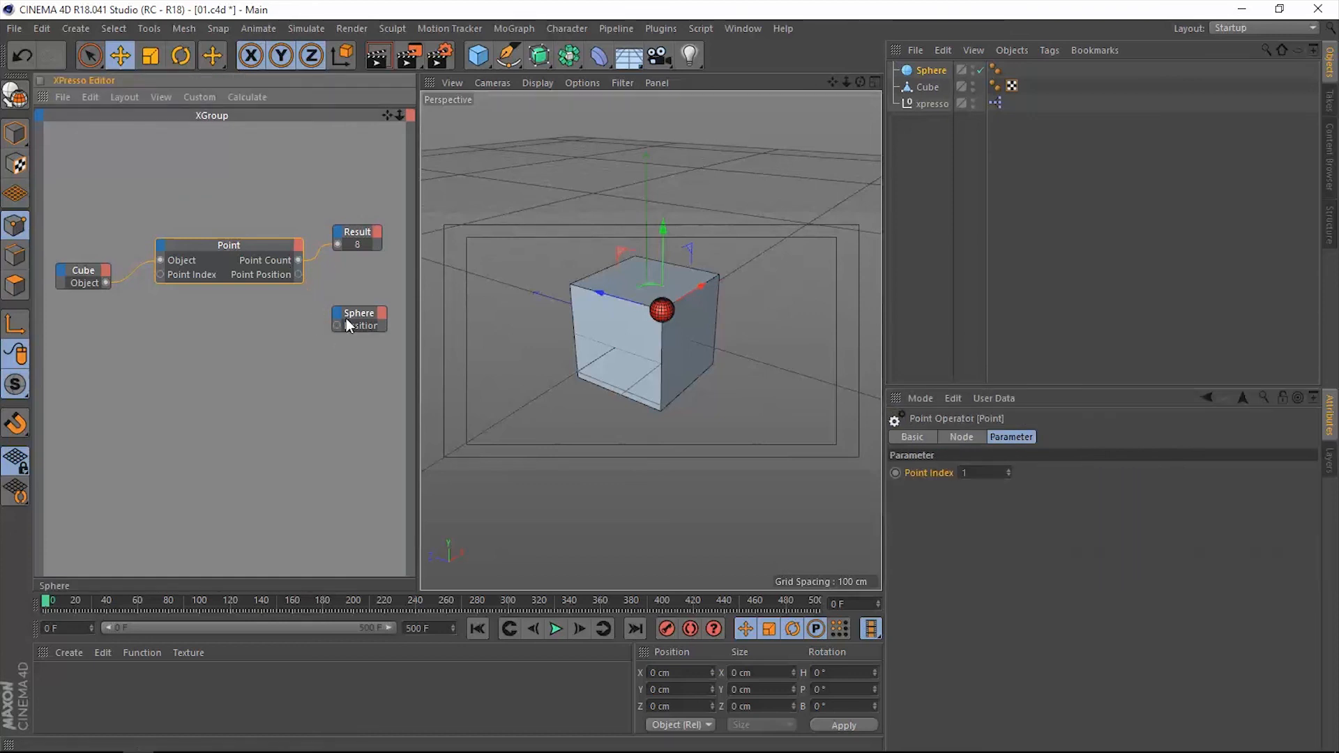
# Move the Sphere node left below the Cube node and add its Coordinates > Position output.
pyautogui.moveTo(358, 318); pyautogui.dragTo(128, 343)
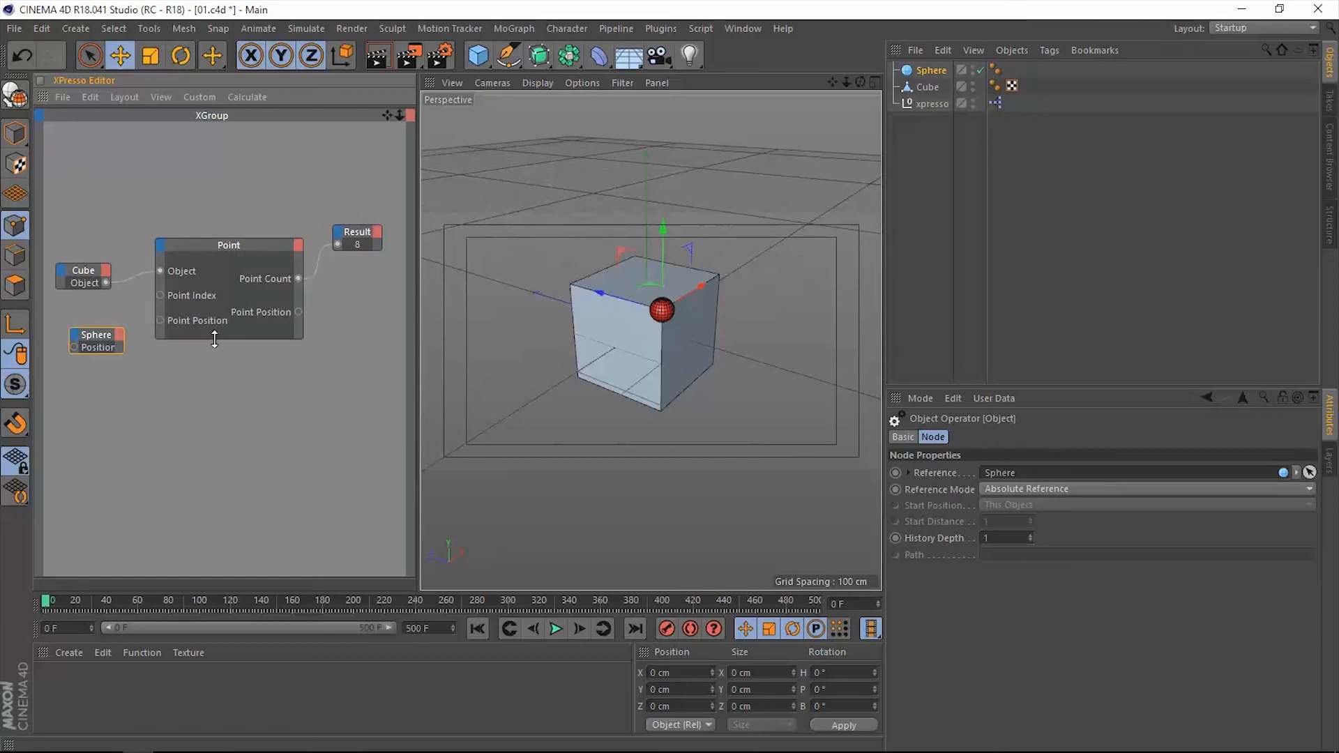
pyautogui.click(119, 334)
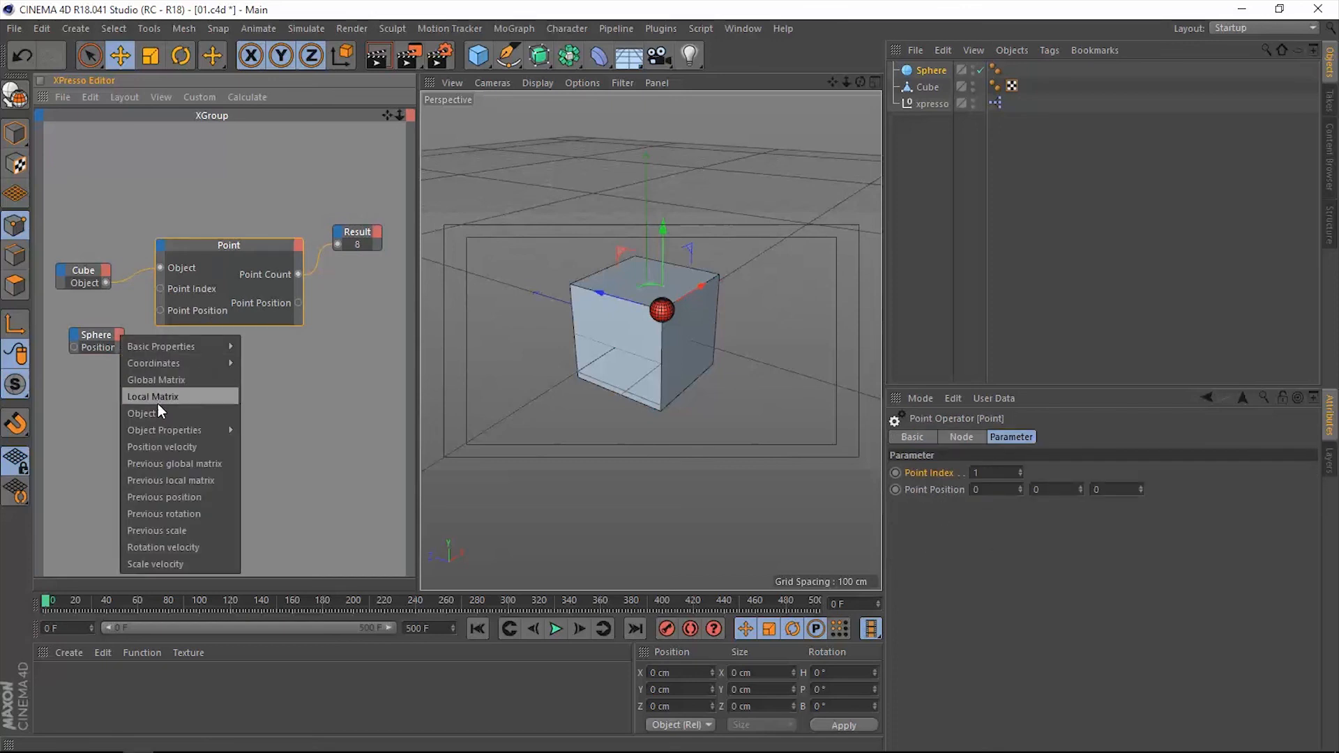
pyautogui.moveTo(153, 363)
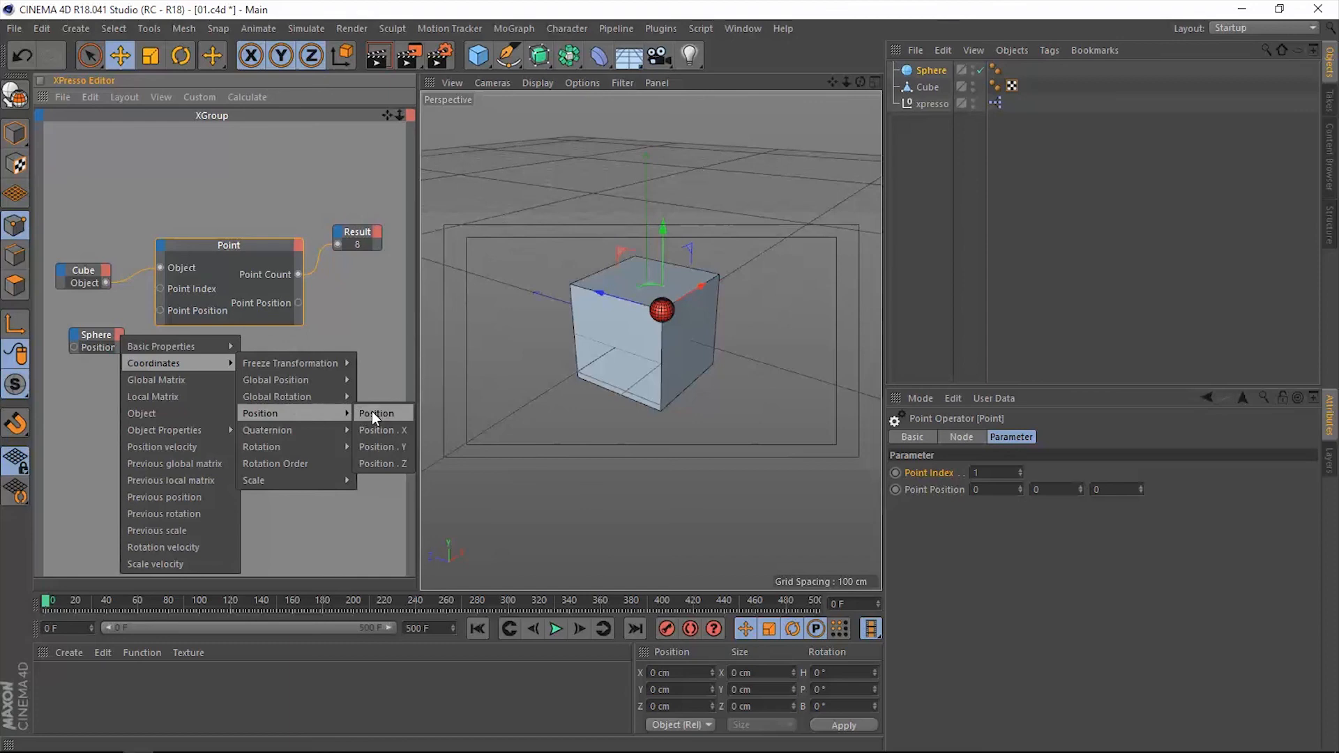
pyautogui.click(376, 412)
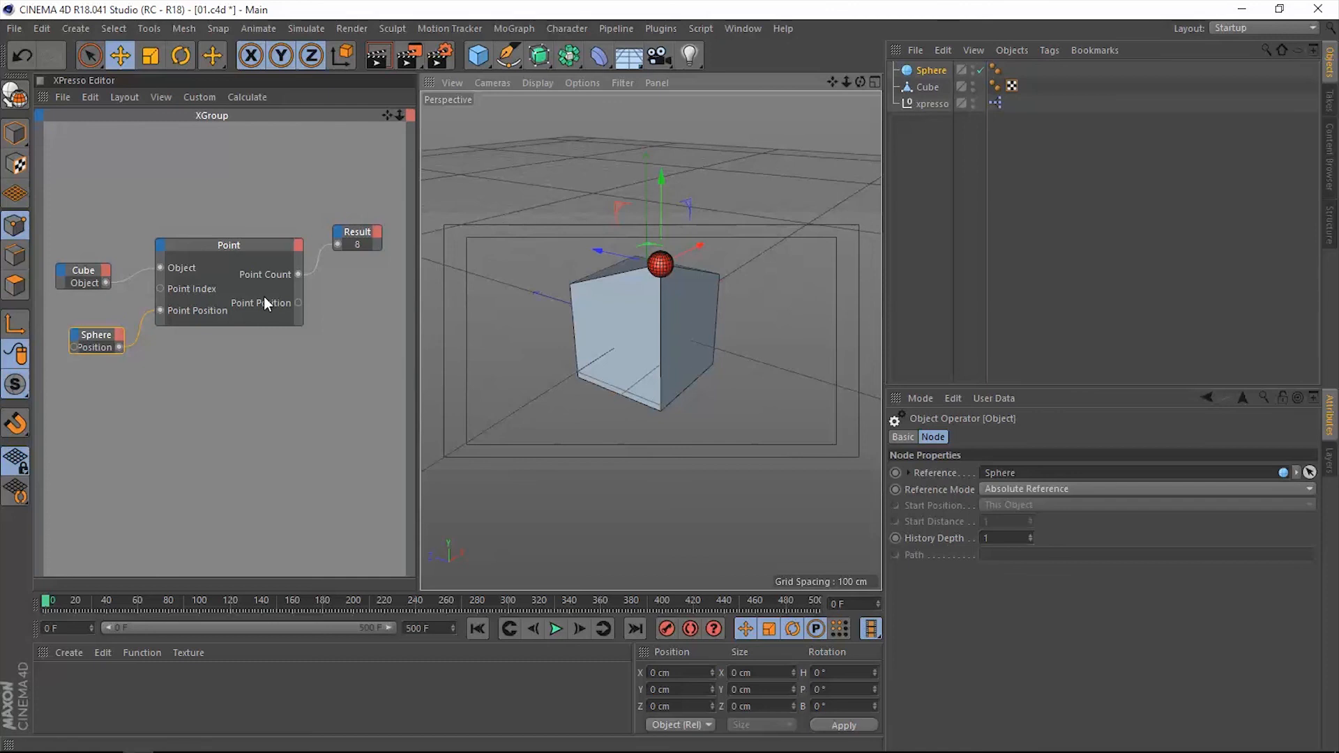
pyautogui.moveTo(250, 257)
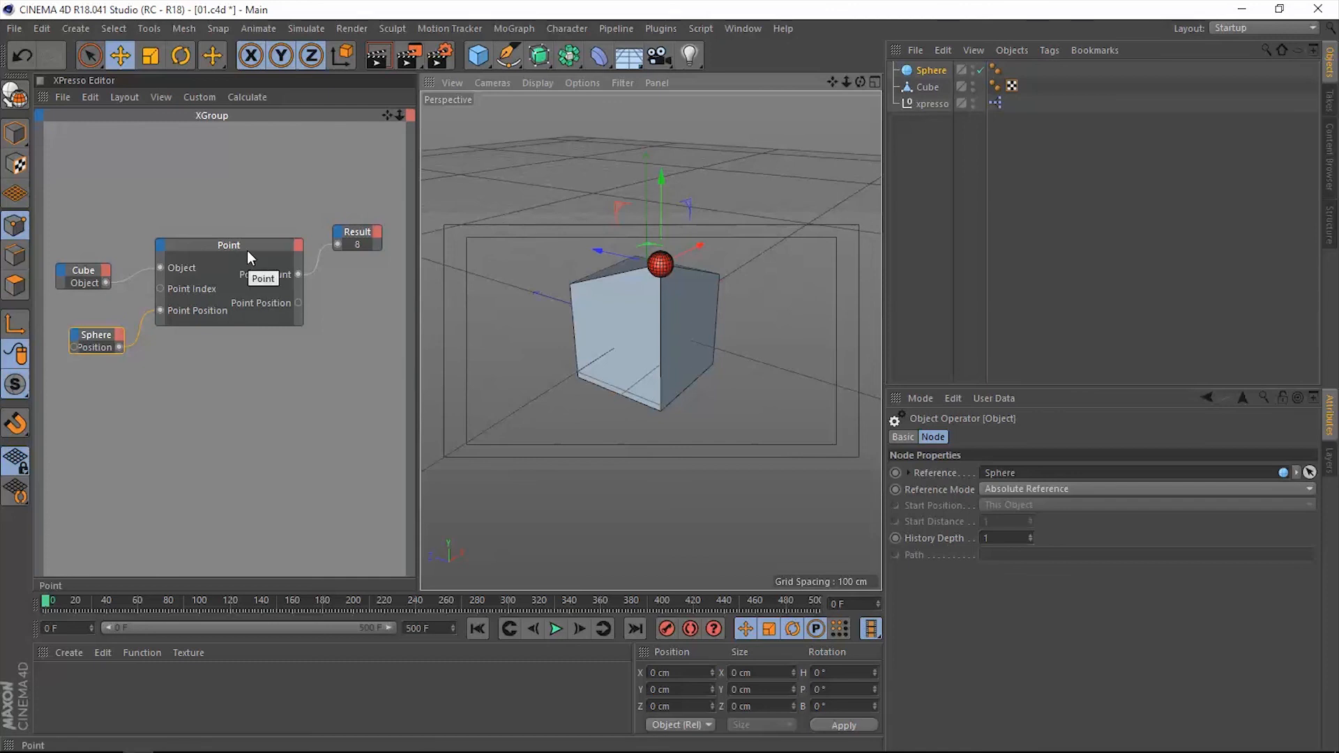